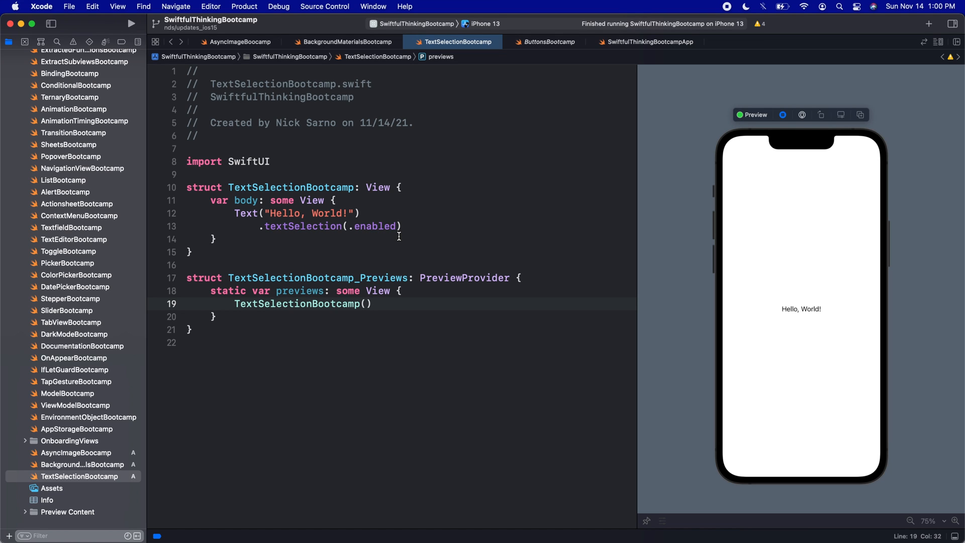
{"action": "mouse_move", "coordinate": [74, 370]}
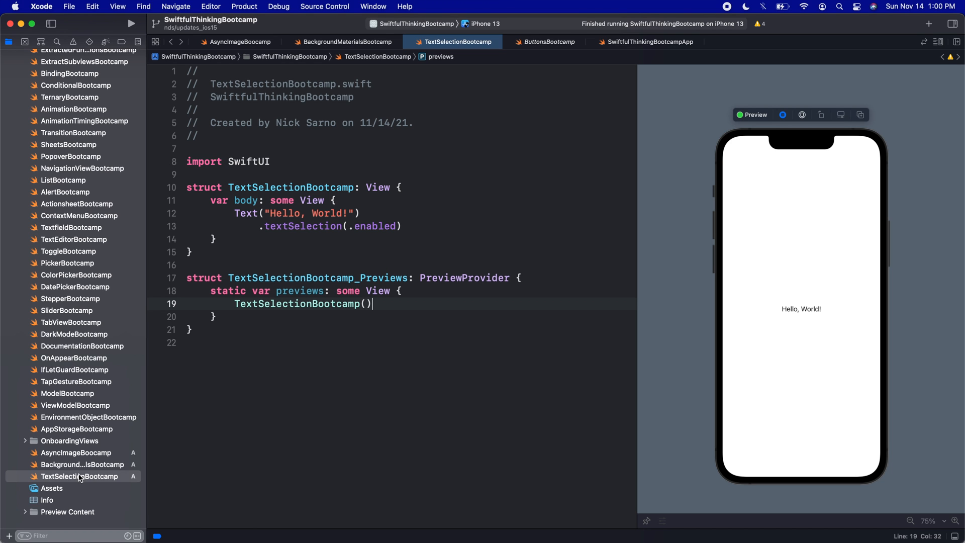
Create a new SwiftUI View file named ButtonStylesBootcamp from the project navigator.
{"action": "right_click", "coordinate": [78, 476]}
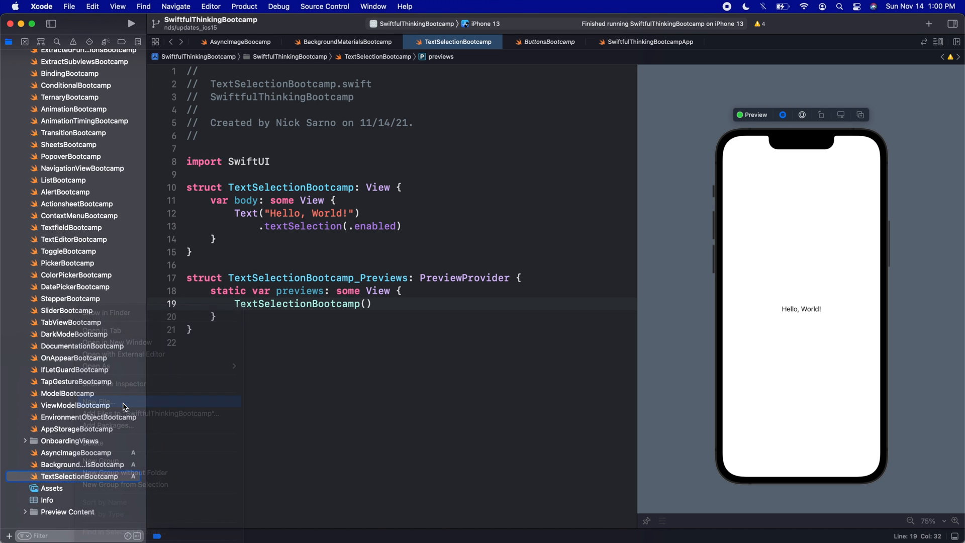
{"action": "left_click", "coordinate": [102, 402]}
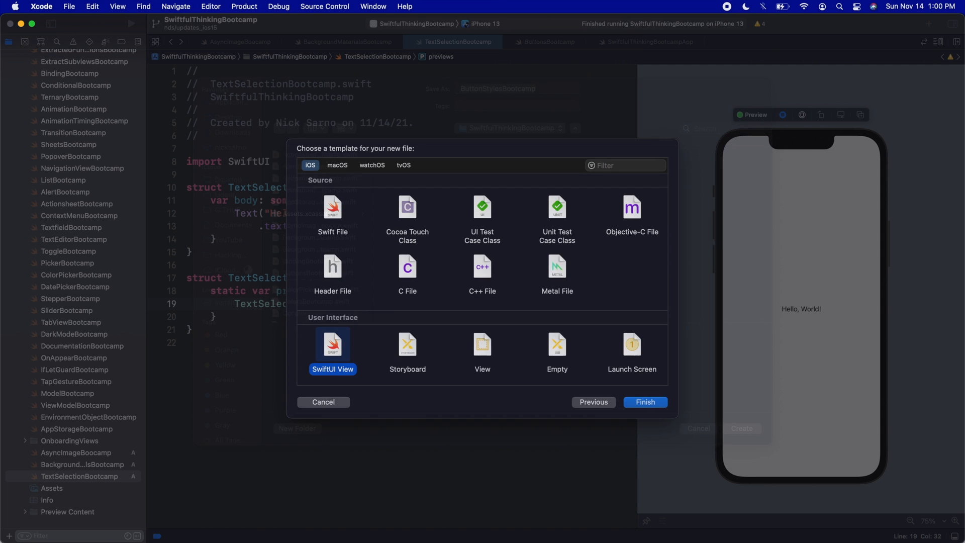
{"action": "left_click", "coordinate": [645, 403]}
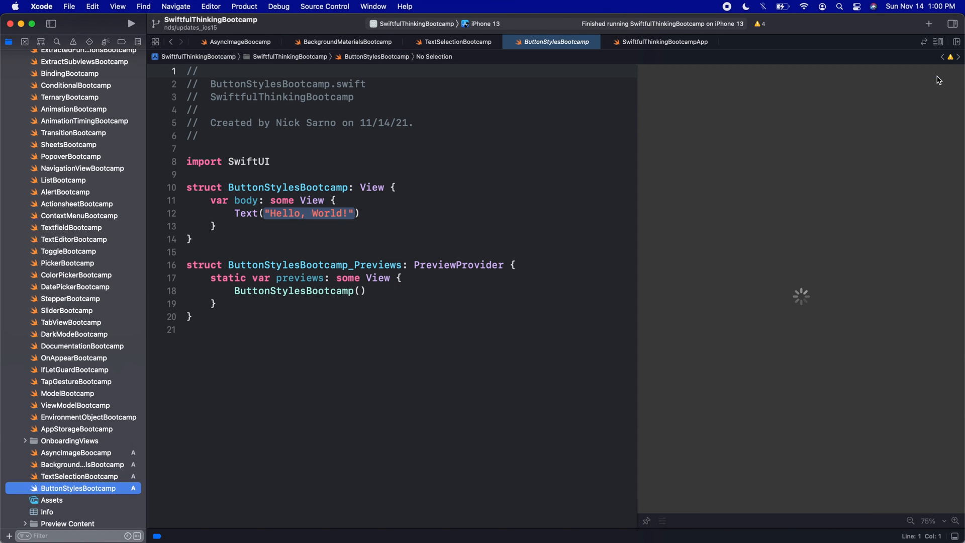
Pin the ButtonStylesBootcamp tab open and view ButtonsBootcamp's earlier button examples.
{"action": "double_click", "coordinate": [309, 213]}
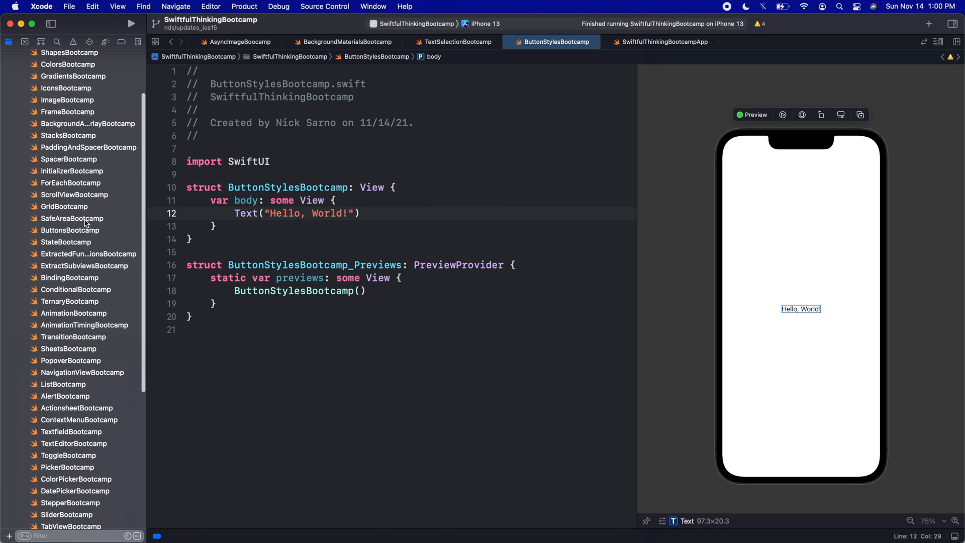
{"action": "left_click", "coordinate": [69, 230]}
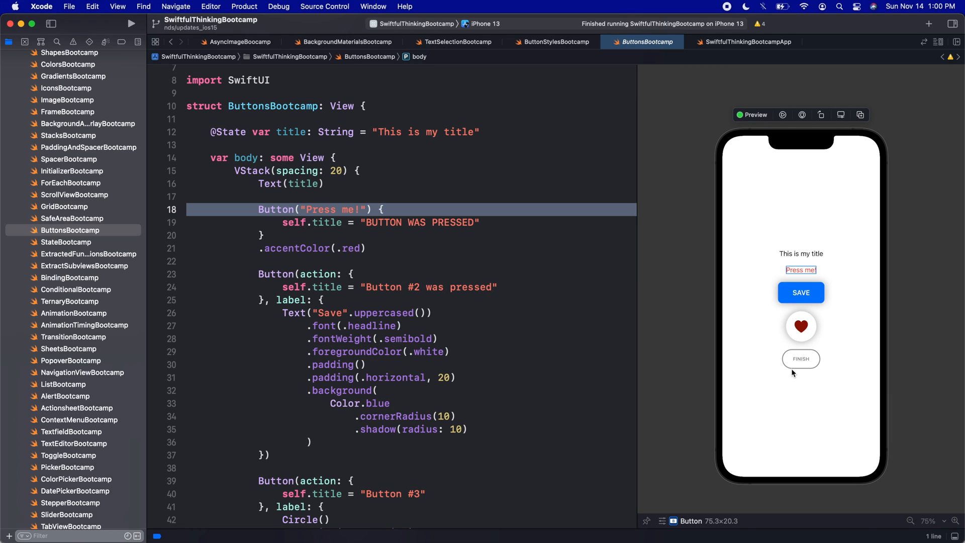
{"action": "mouse_move", "coordinate": [684, 230]}
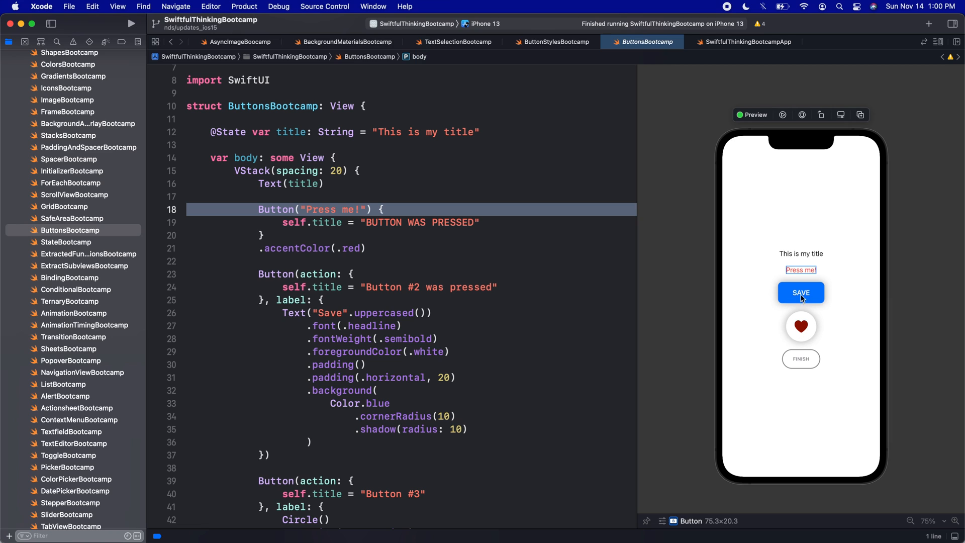
{"action": "mouse_move", "coordinate": [817, 326]}
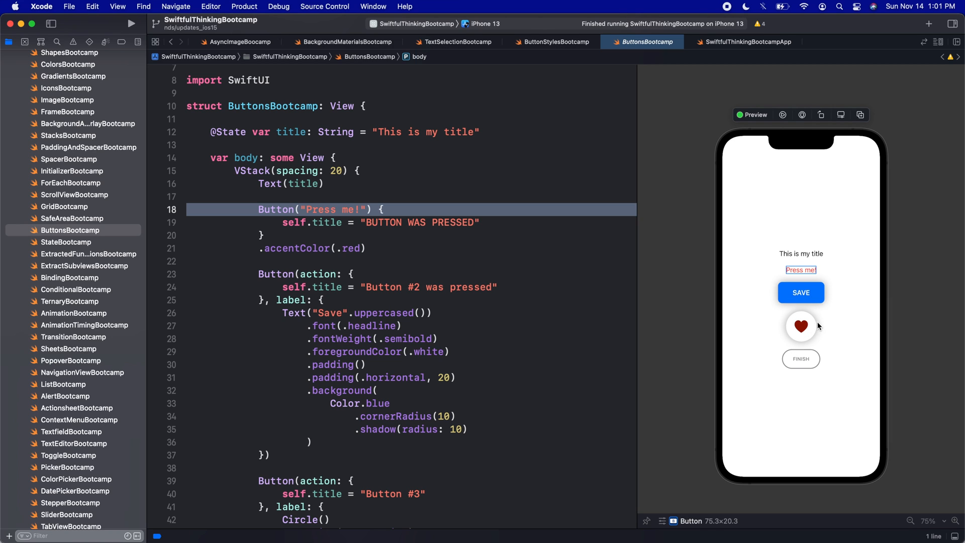
{"action": "mouse_move", "coordinate": [811, 364]}
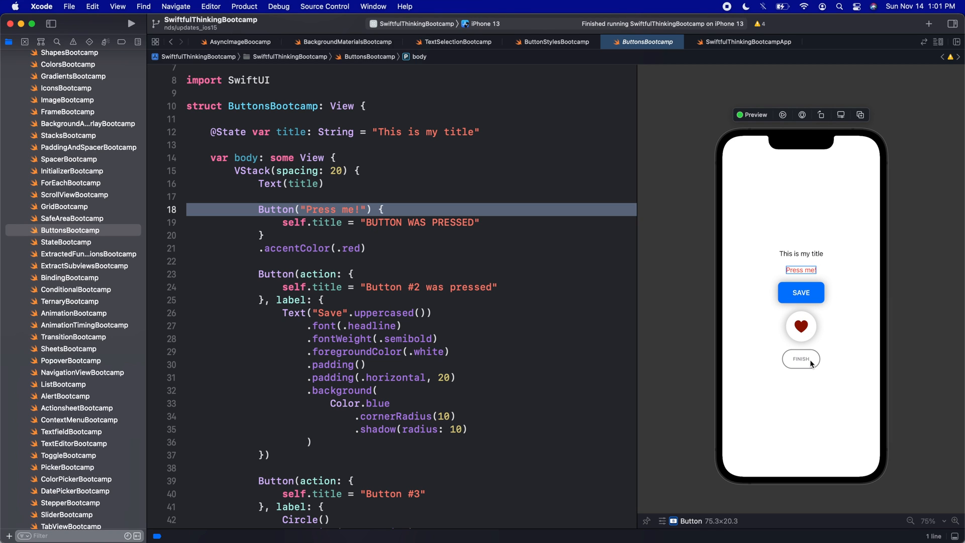
{"action": "mouse_move", "coordinate": [319, 269]}
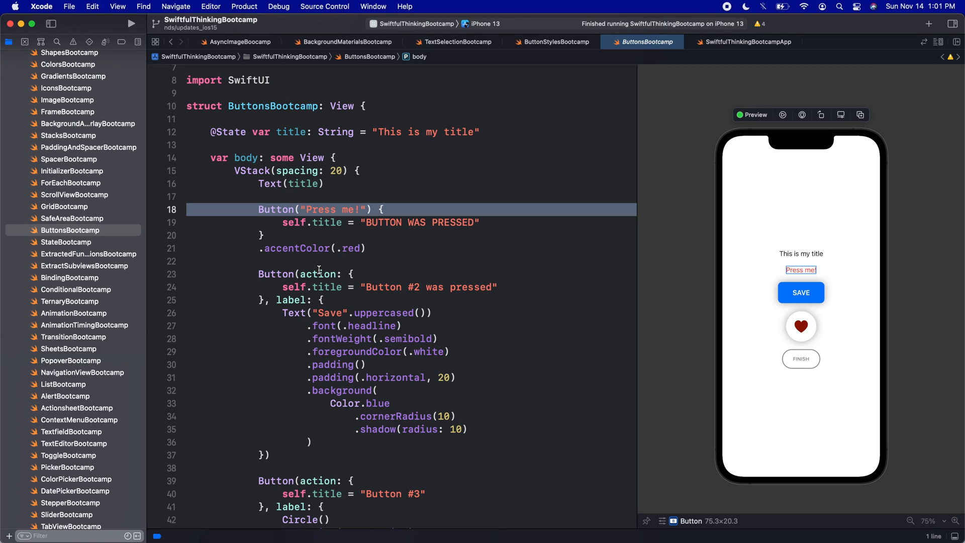
{"action": "mouse_move", "coordinate": [444, 269]}
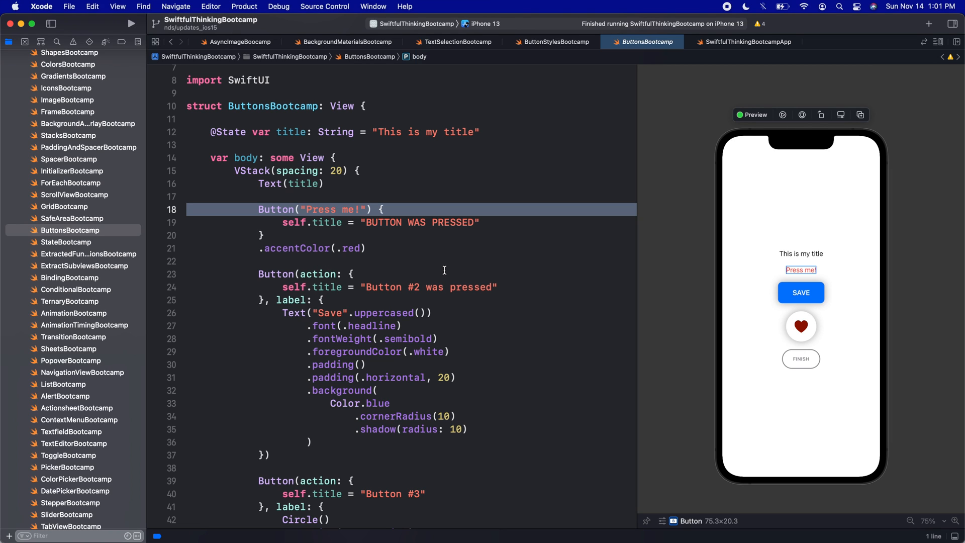
{"action": "mouse_move", "coordinate": [474, 255]}
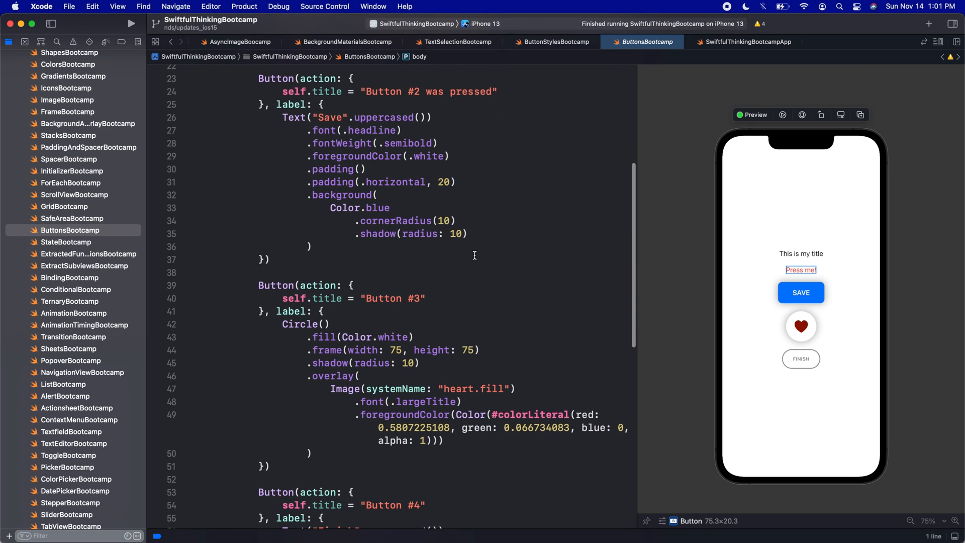
{"action": "mouse_move", "coordinate": [832, 313]}
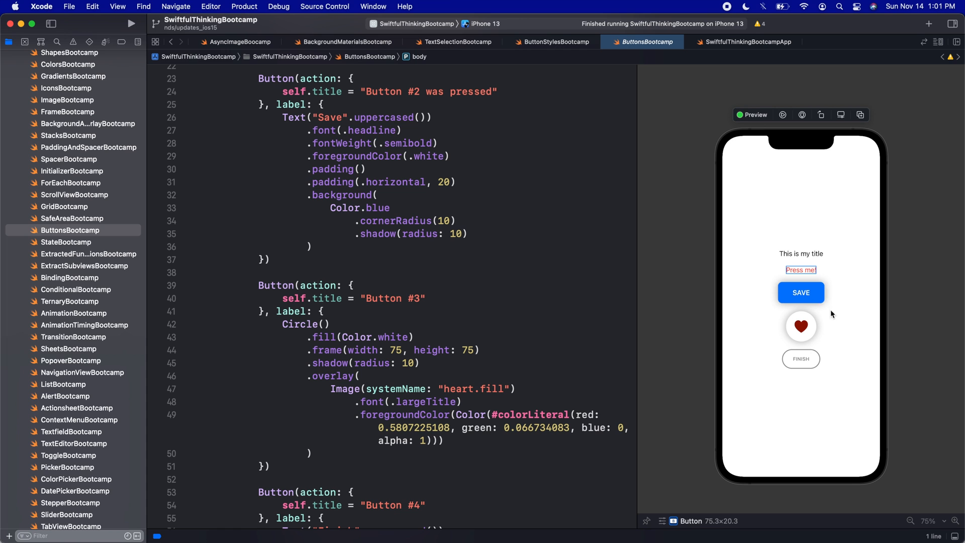
{"action": "mouse_move", "coordinate": [419, 293]}
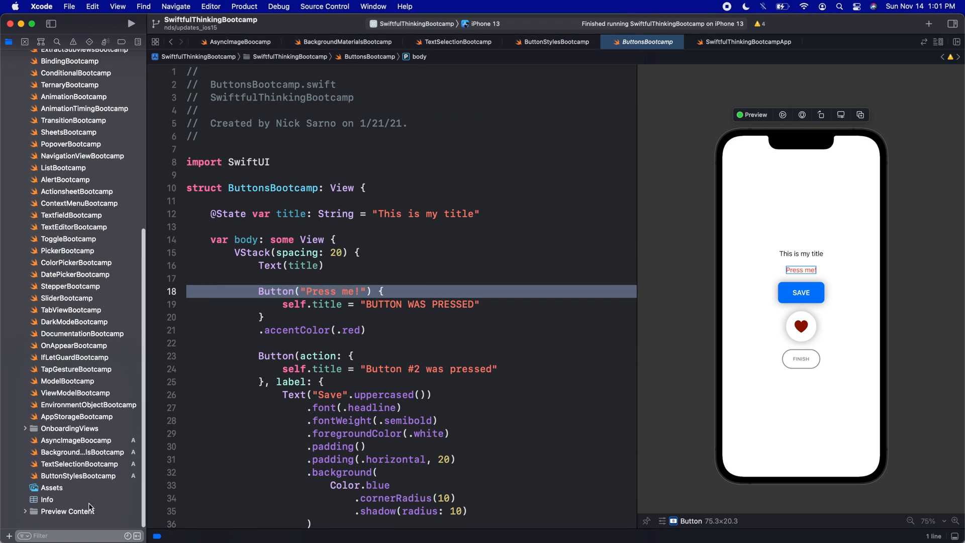
In ButtonStylesBootcamp, replace Hello World with a VStack containing Button("Button Title") with an empty action.
{"action": "left_click", "coordinate": [79, 476]}
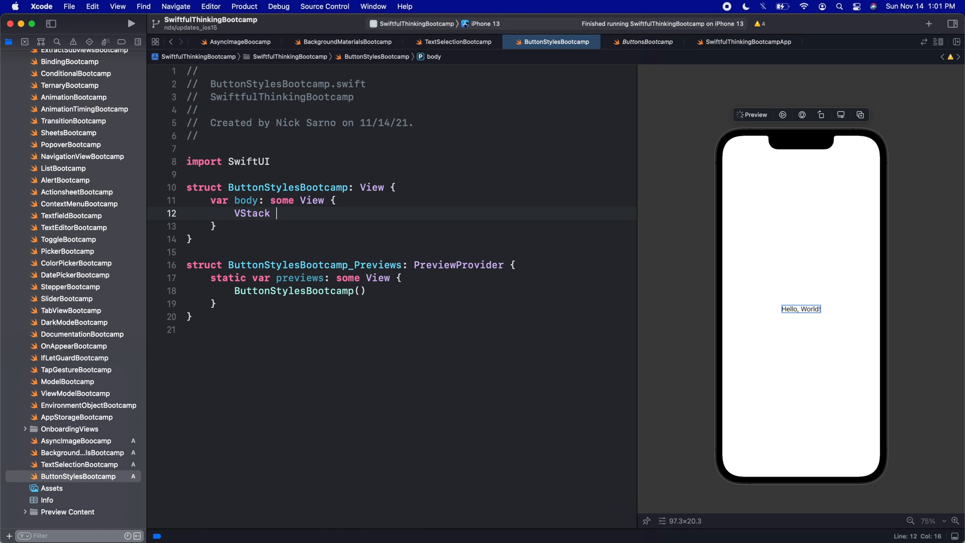
{"action": "type", "text": "Button"}
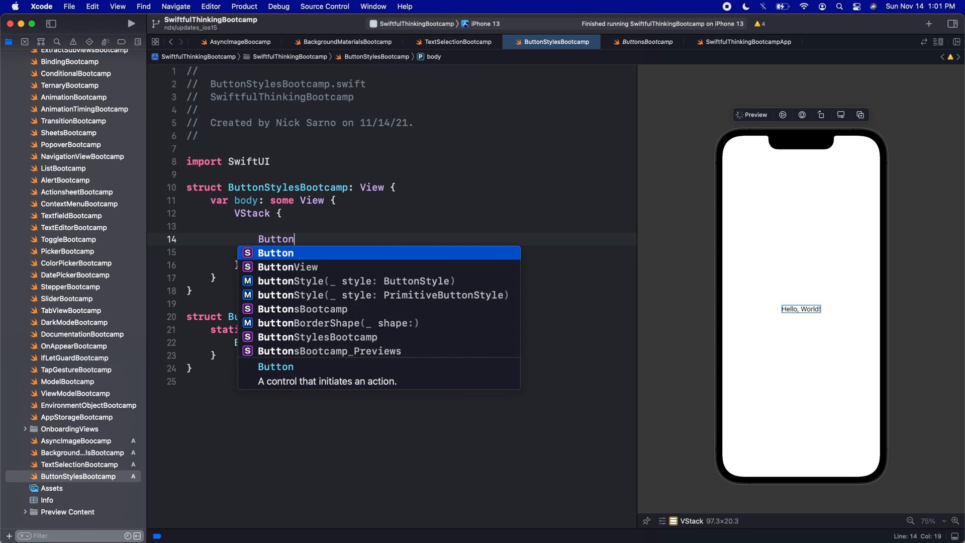
{"action": "type", "text": "("}
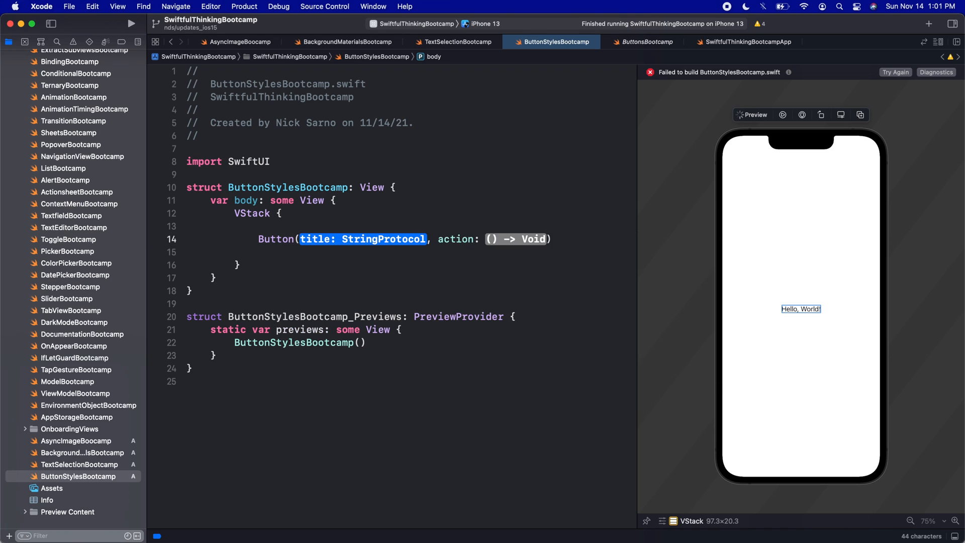
{"action": "type", "text": "\"Button Title\") {"}
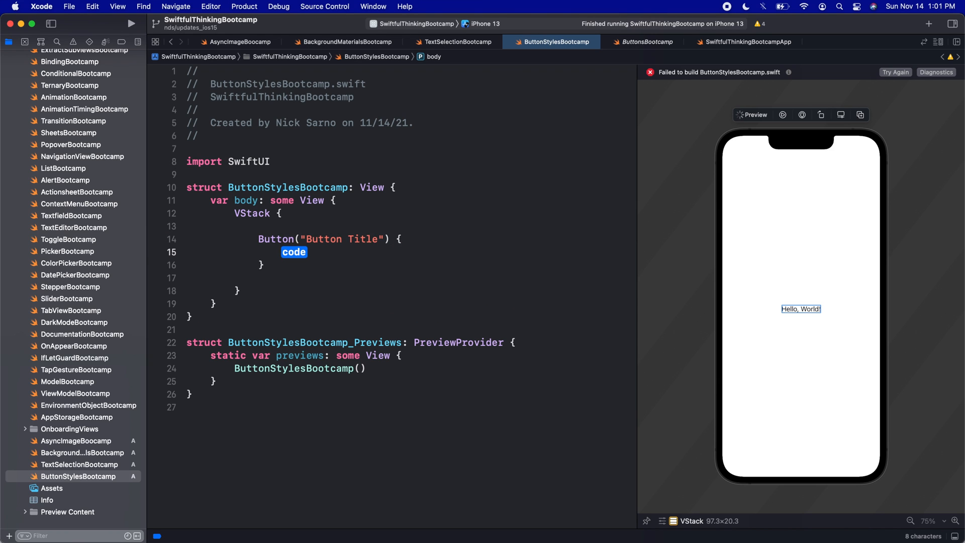
{"action": "key", "text": "Delete"}
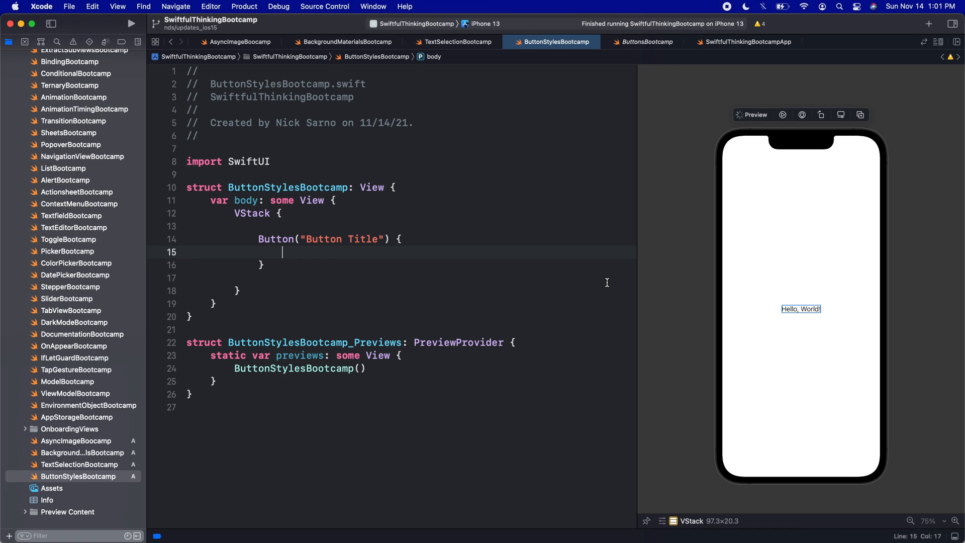
{"action": "left_click", "coordinate": [801, 308]}
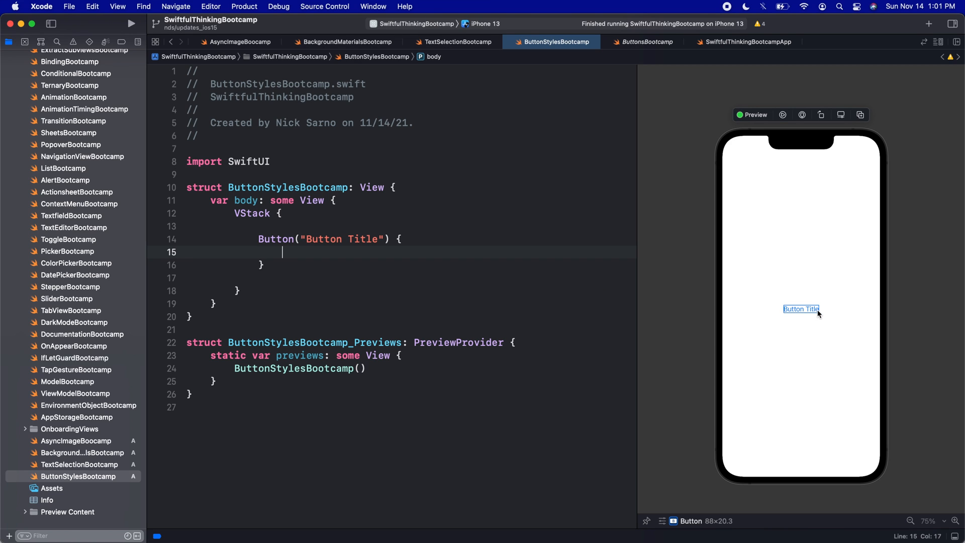
{"action": "mouse_move", "coordinate": [817, 314]}
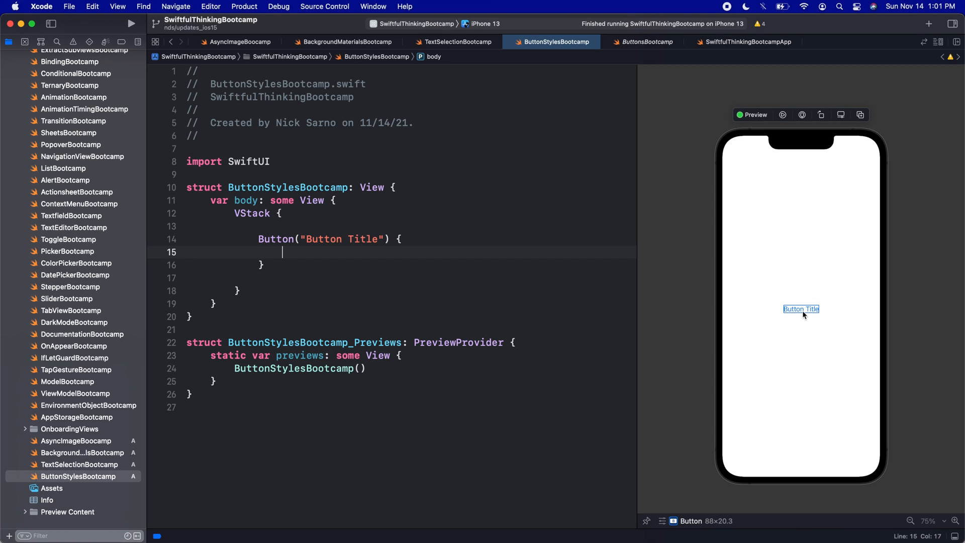
{"action": "mouse_move", "coordinate": [807, 312]}
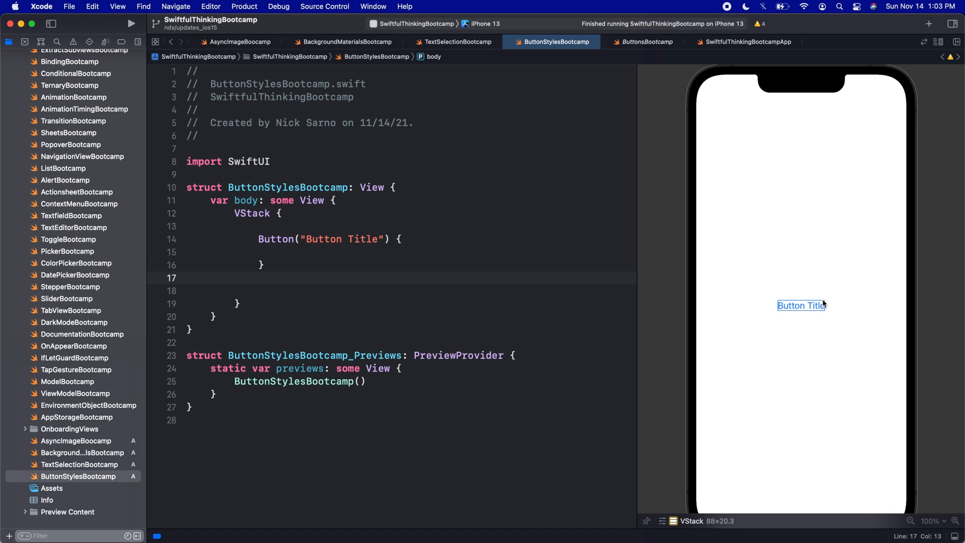
Give the button .frame(height: 55), .frame(maxWidth: .infinity), headline font, and pad the VStack.
{"action": "type", "text": ".f"}
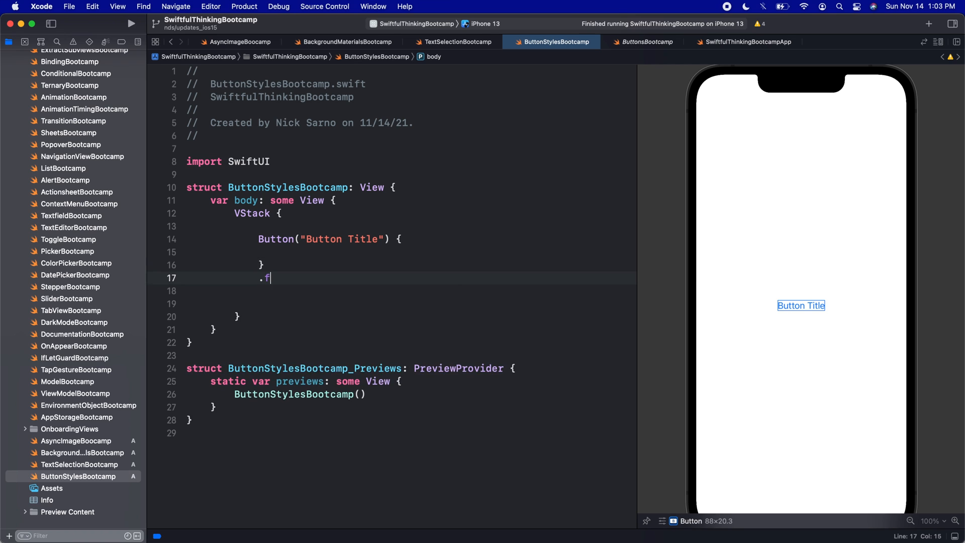
{"action": "type", "text": "rame(height: 55"}
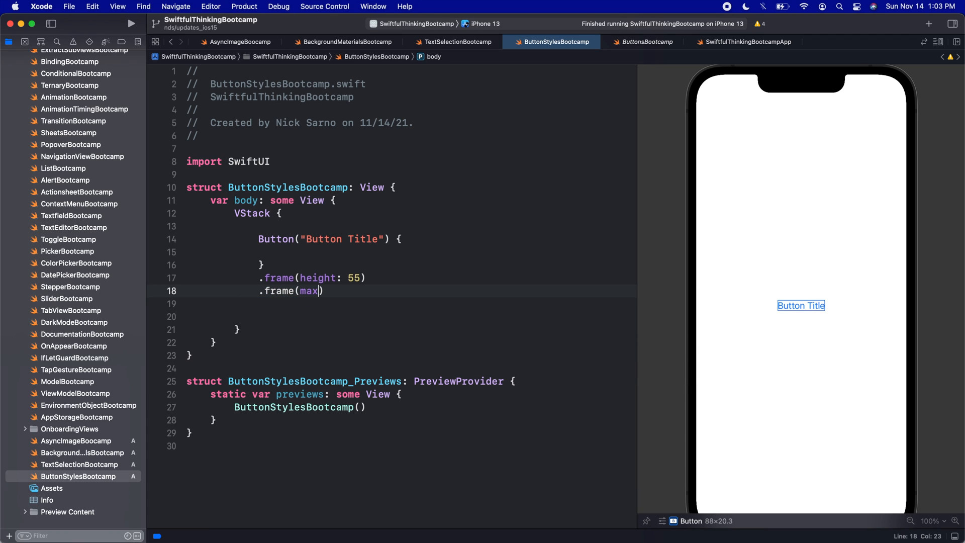
{"action": "type", "text": "Width: .infinity"}
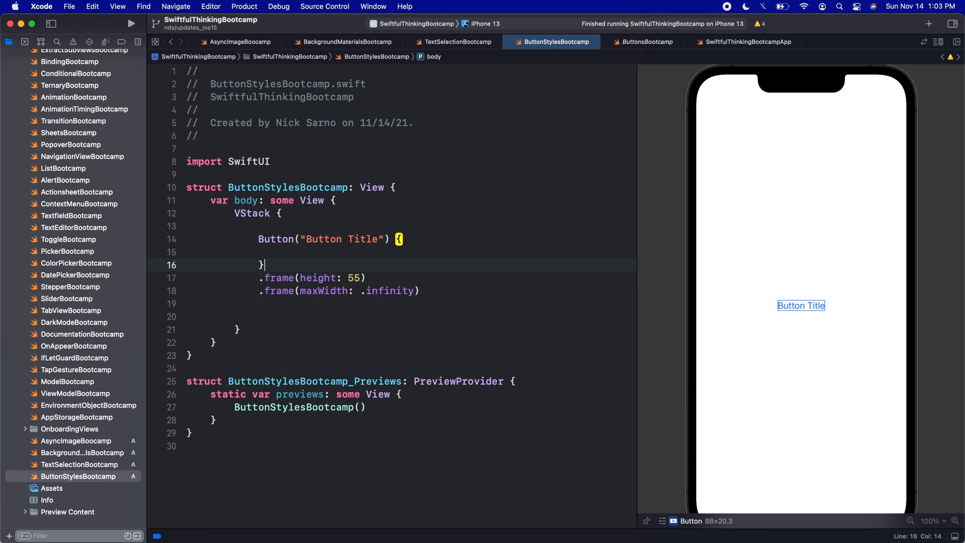
{"action": "type", "text": ".font(.he"}
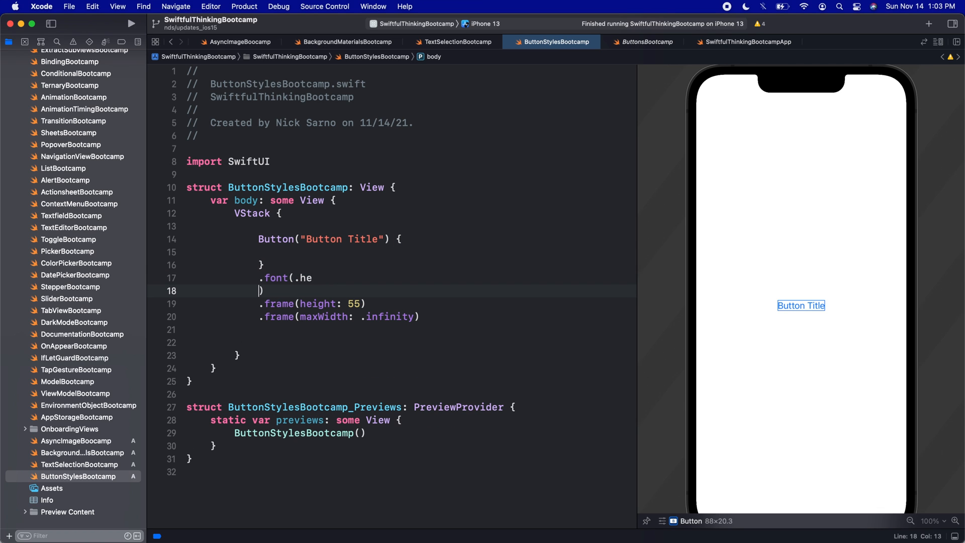
{"action": "type", "text": "adline"}
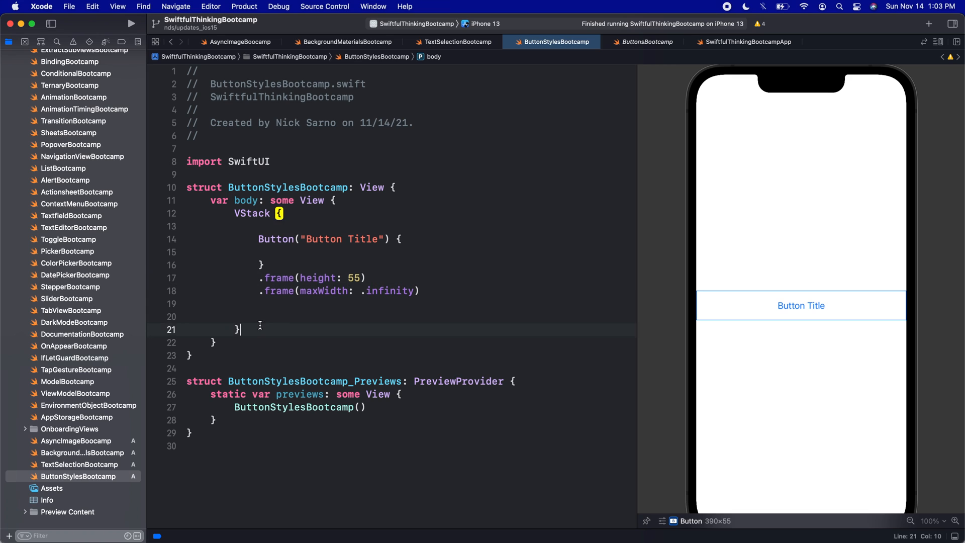
{"action": "type", "text": ".padding()"}
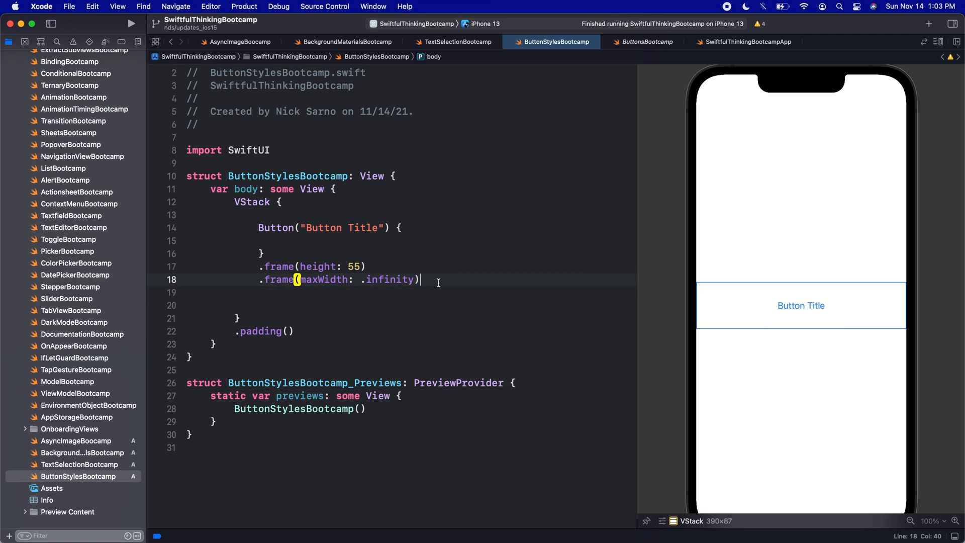
Add .buttonStyle(.plain) to the Button Title button after its frame modifiers.
{"action": "type", "text": ".bu"}
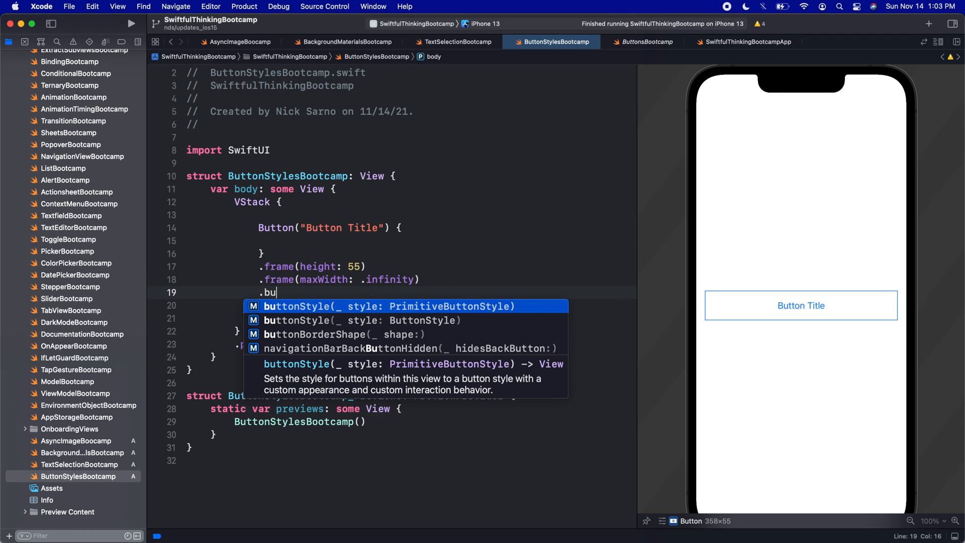
{"action": "type", "text": "ttonStyle(style: ButtonStyle"}
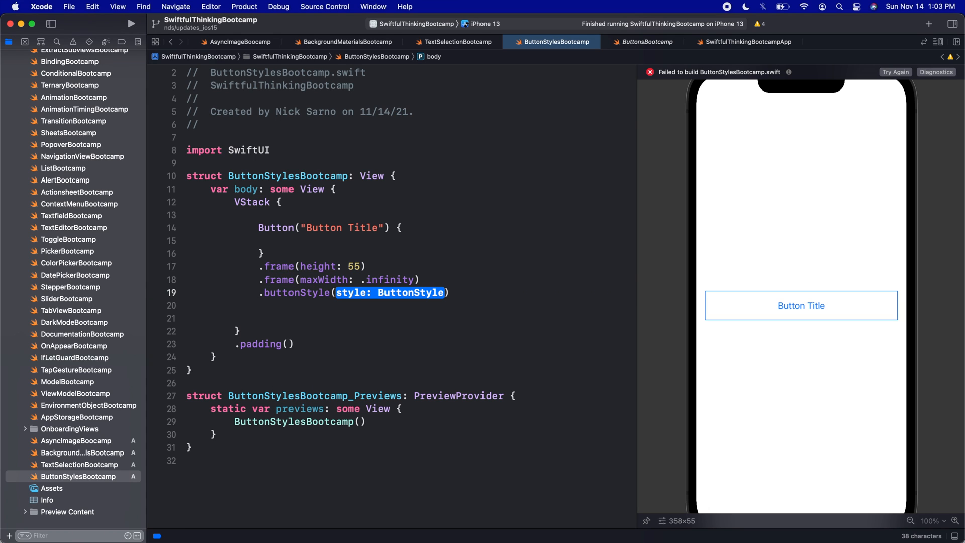
{"action": "type", "text": ".buttonStyle(."}
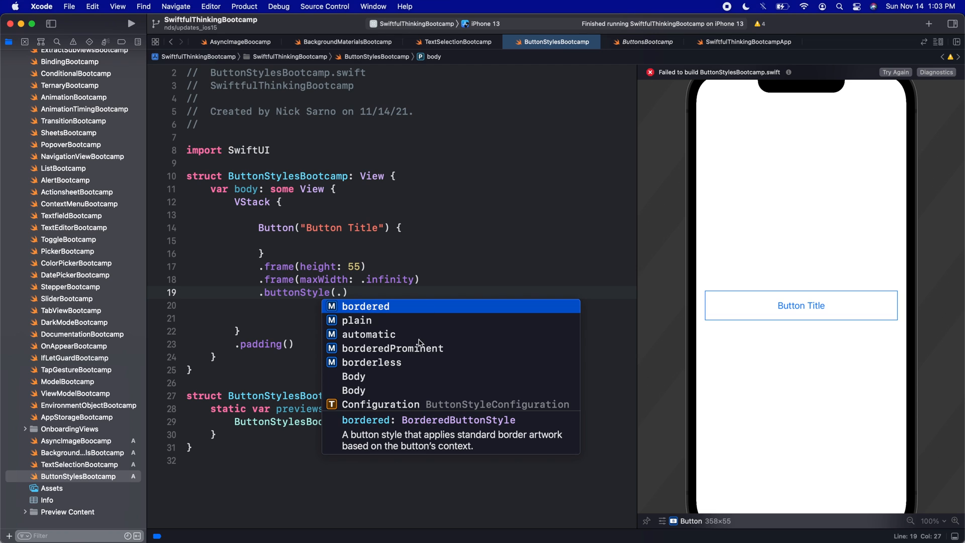
{"action": "mouse_move", "coordinate": [368, 334]}
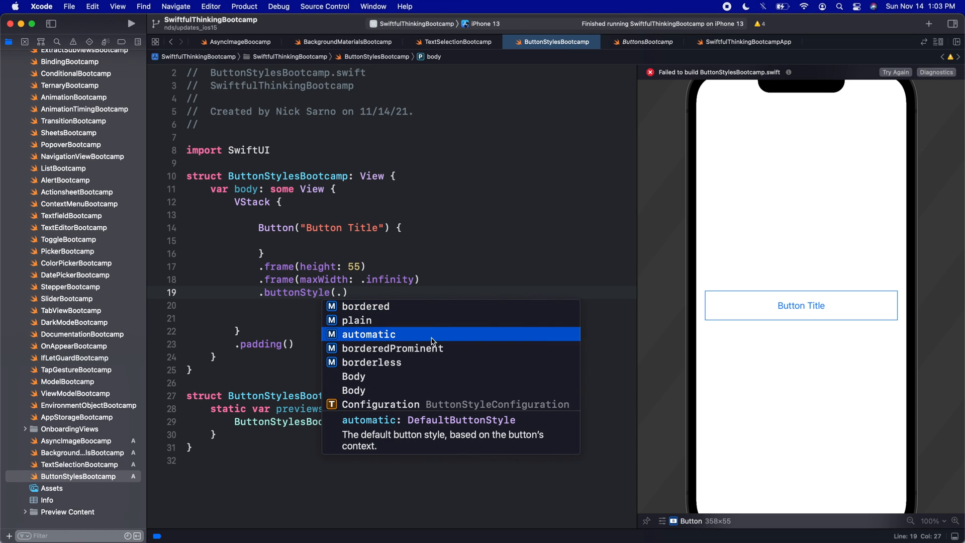
{"action": "mouse_move", "coordinate": [378, 315]}
{"action": "type", "text": "plain"}
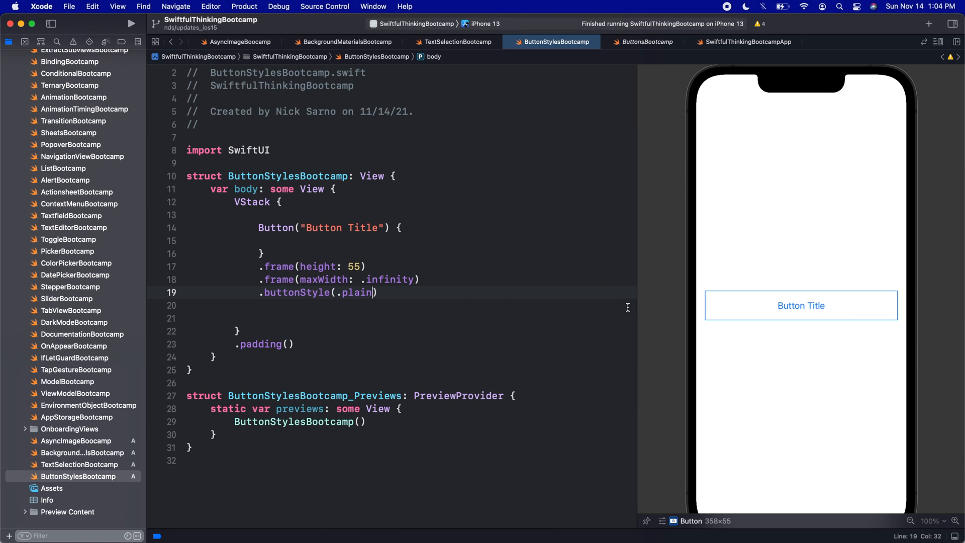
{"action": "mouse_move", "coordinate": [808, 296]}
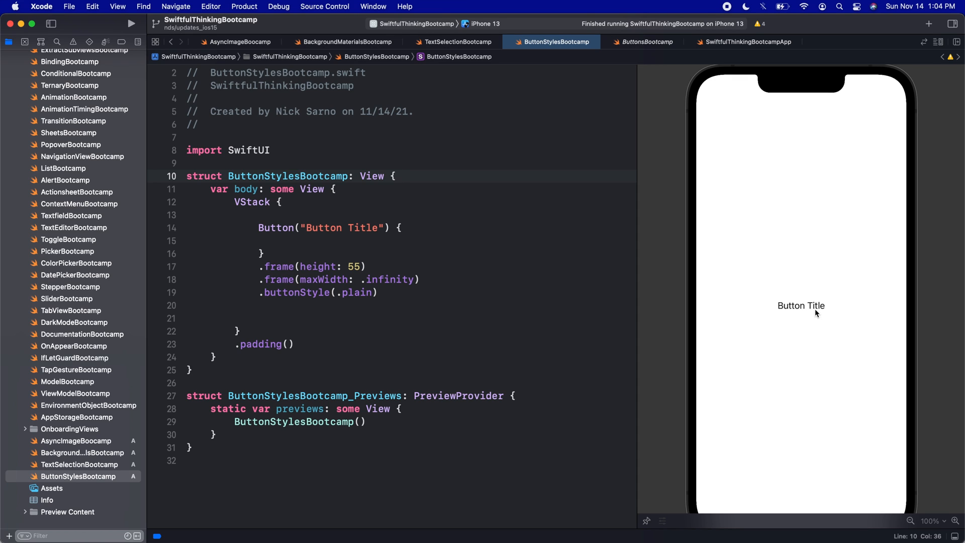
{"action": "left_click", "coordinate": [394, 176]}
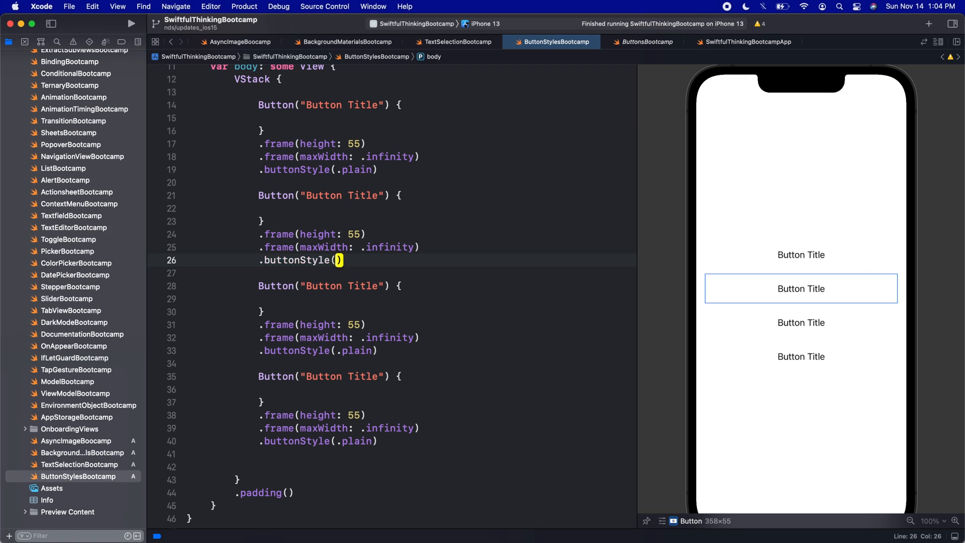
Set the duplicated buttons' styles to .bordered, .borderedProminent and .borderless.
{"action": "type", "text": ".bordered"}
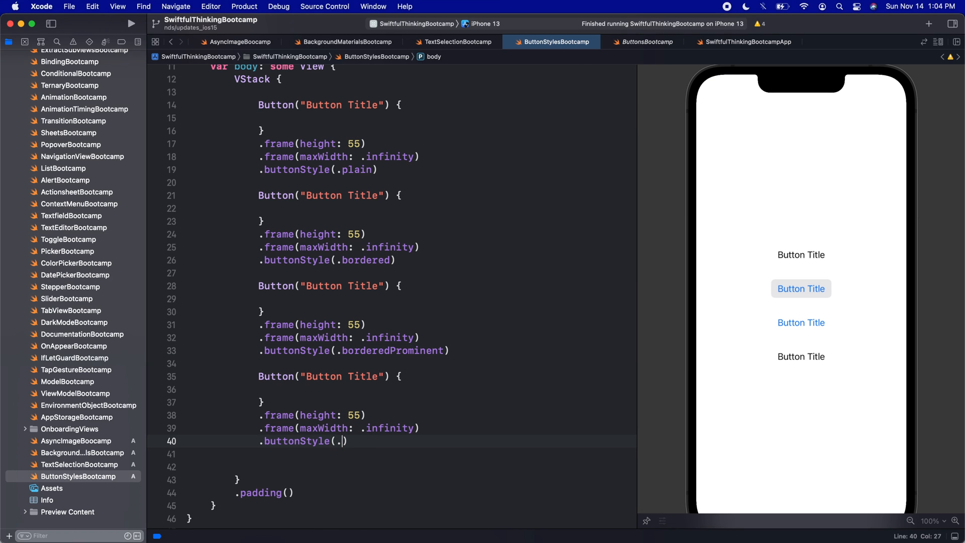
{"action": "type", "text": "borderless"}
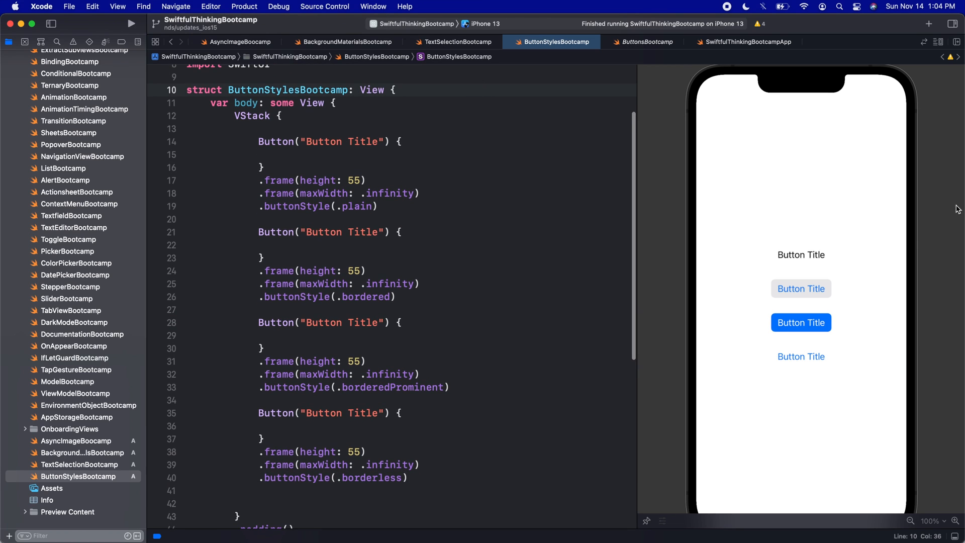
Compare the four button styles in the canvas, then open the Assets catalog.
{"action": "left_click", "coordinate": [397, 90]}
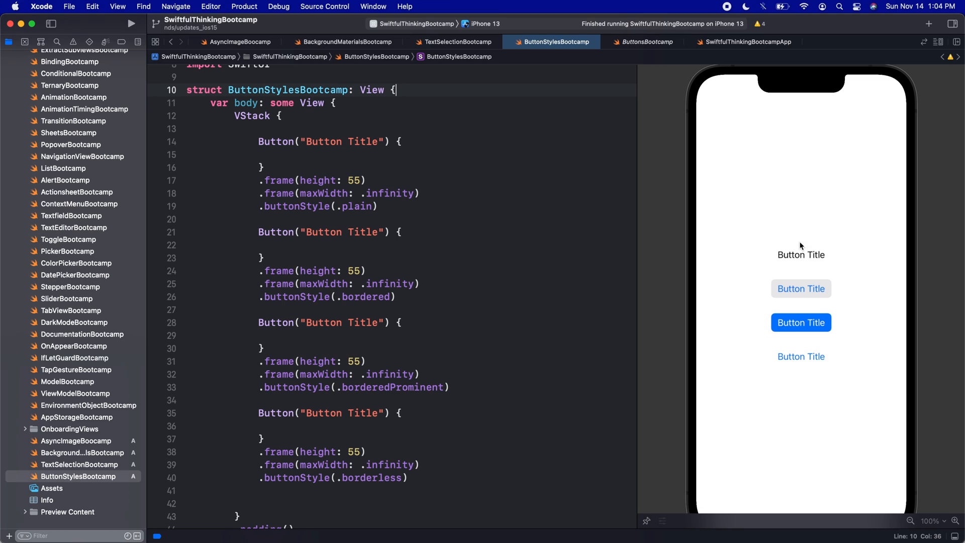
{"action": "mouse_move", "coordinate": [806, 261]}
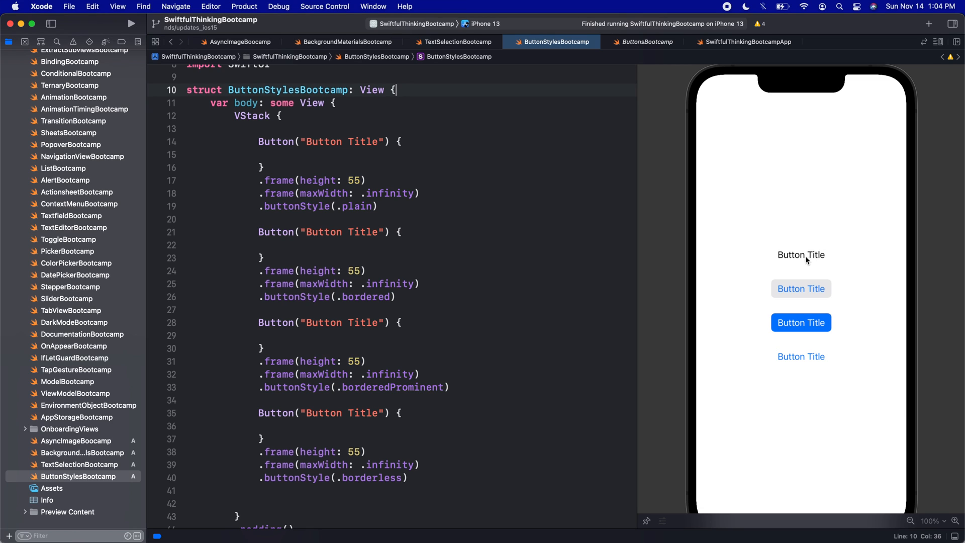
{"action": "mouse_move", "coordinate": [825, 286]}
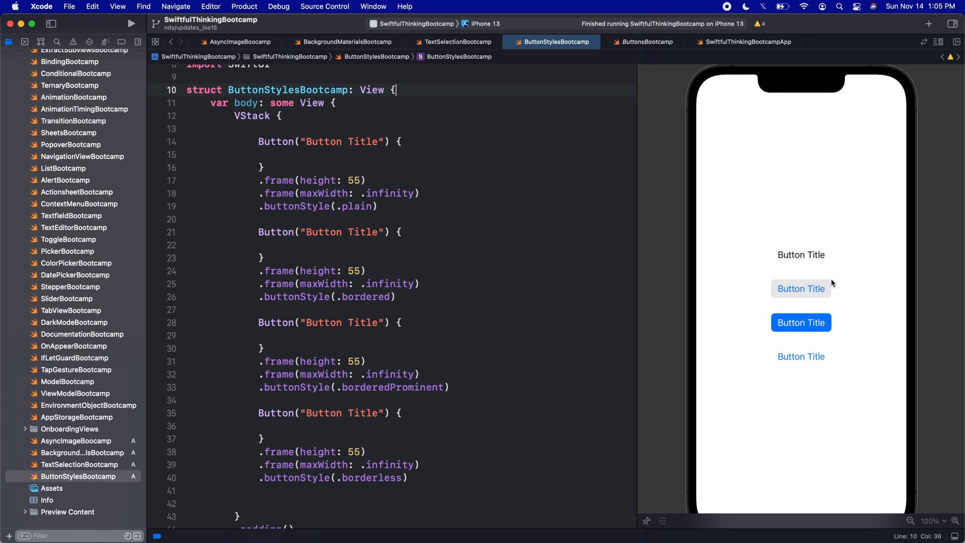
{"action": "mouse_move", "coordinate": [852, 298]}
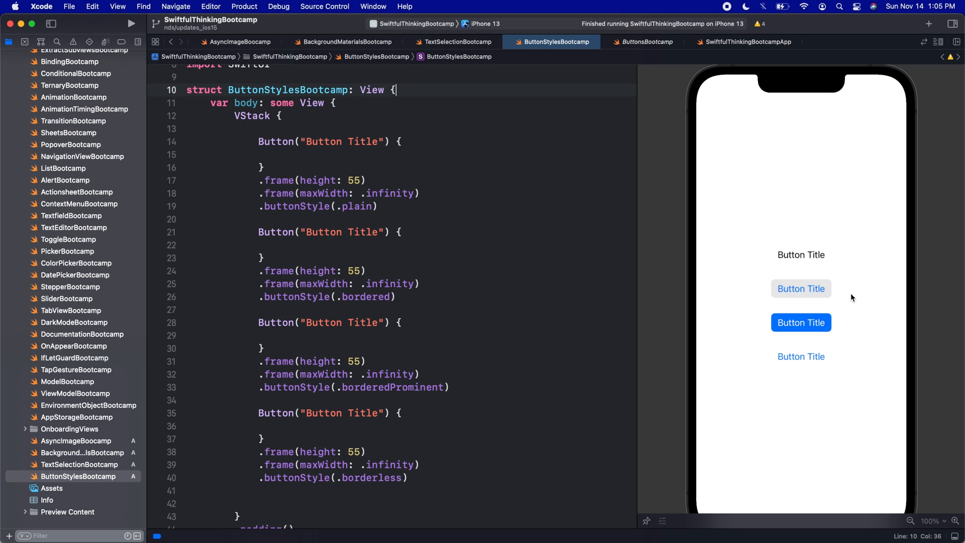
{"action": "mouse_move", "coordinate": [822, 304]}
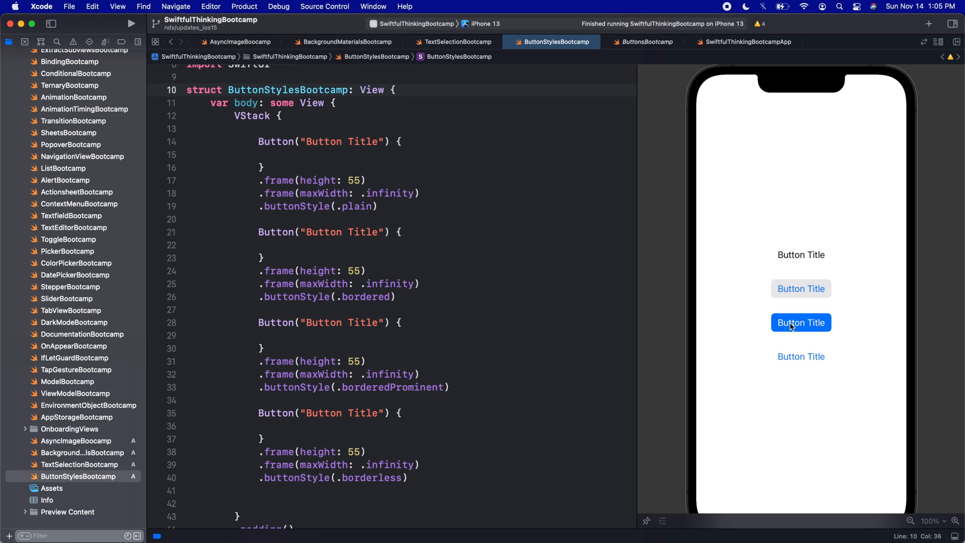
{"action": "mouse_move", "coordinate": [815, 328]}
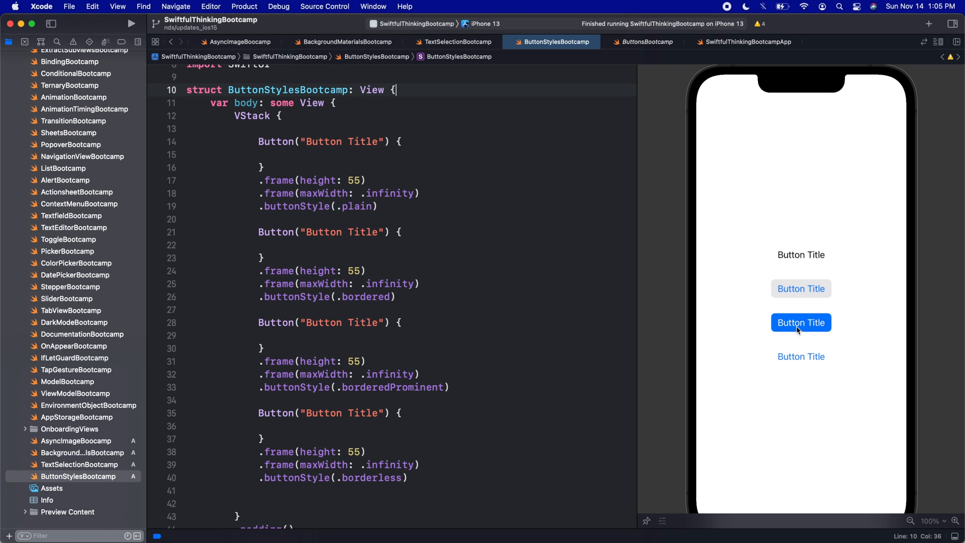
{"action": "mouse_move", "coordinate": [828, 318]}
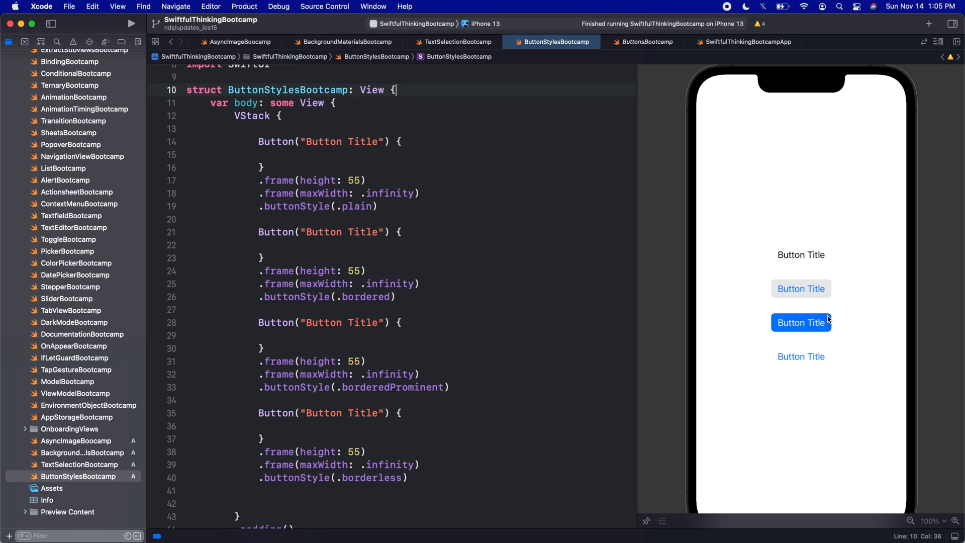
{"action": "mouse_move", "coordinate": [819, 326]}
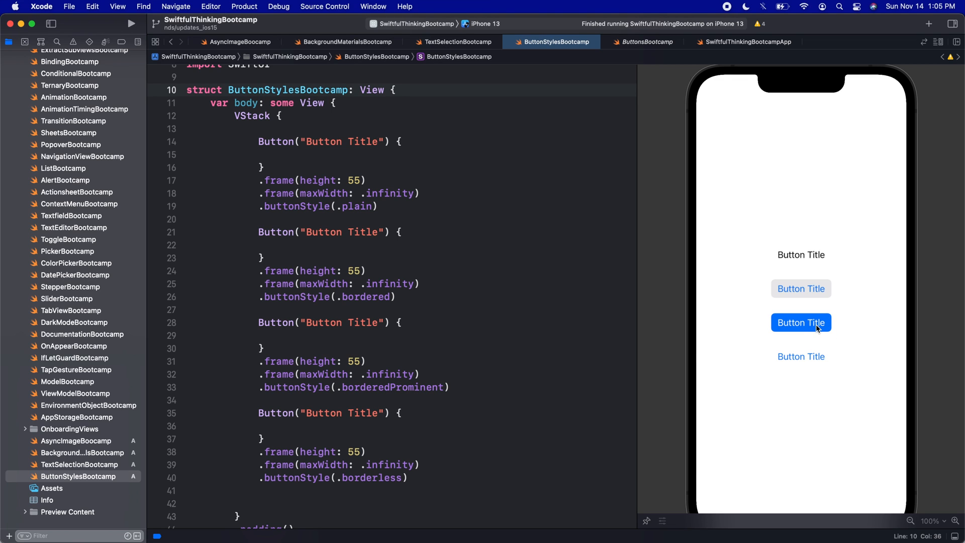
{"action": "mouse_move", "coordinate": [810, 364]}
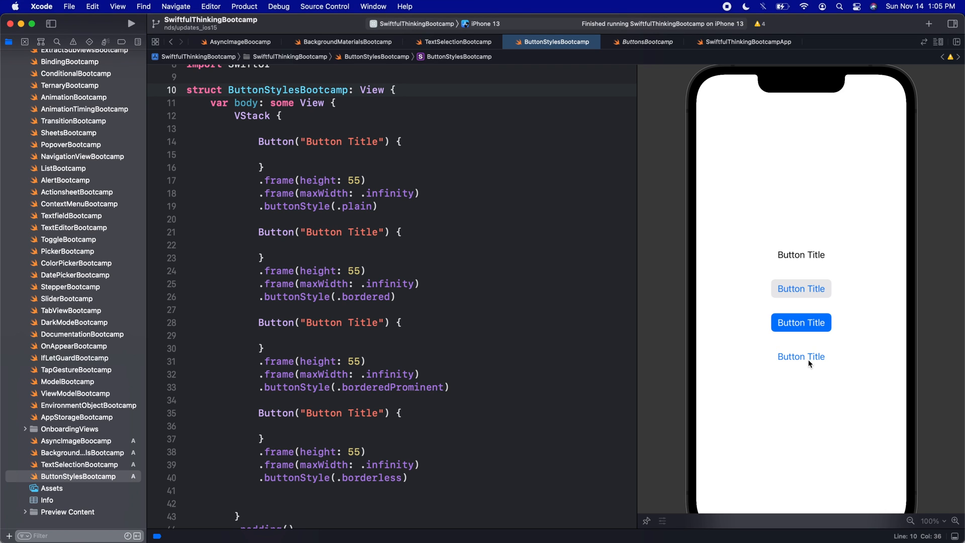
{"action": "left_click", "coordinate": [395, 89]}
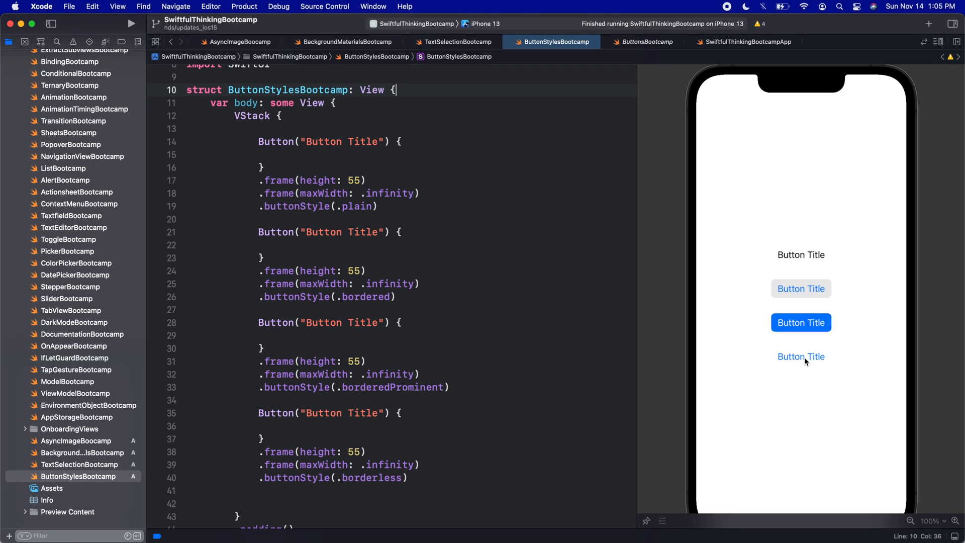
{"action": "mouse_move", "coordinate": [398, 316]}
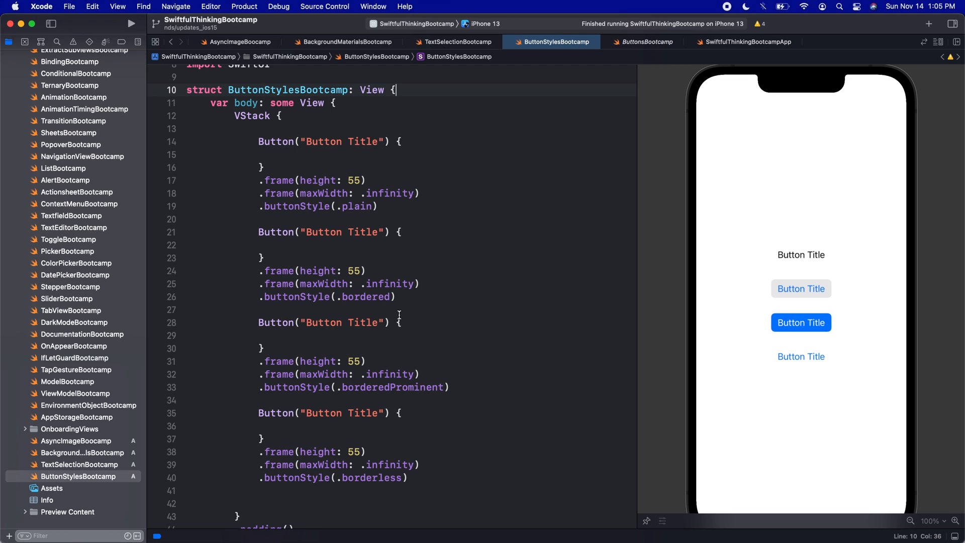
{"action": "mouse_move", "coordinate": [806, 248]}
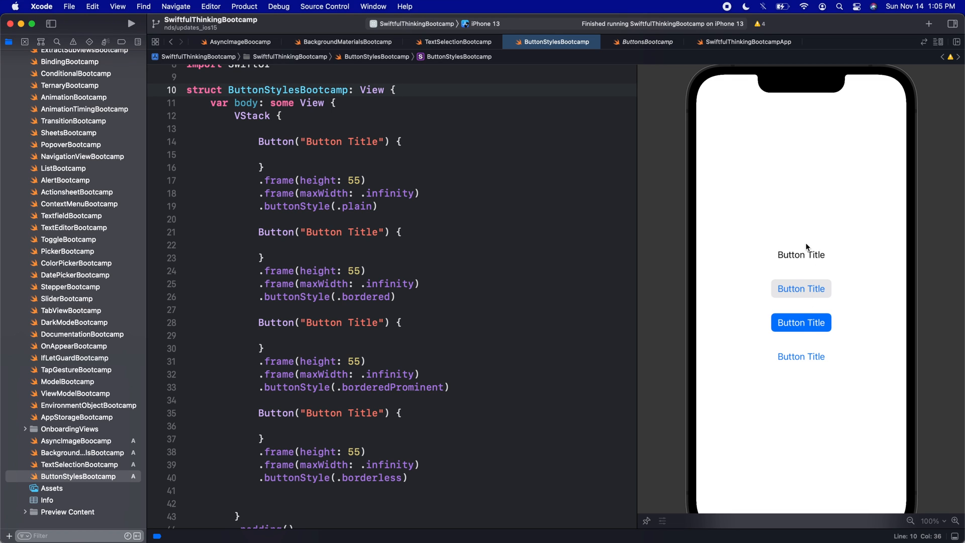
{"action": "left_click", "coordinate": [53, 488]}
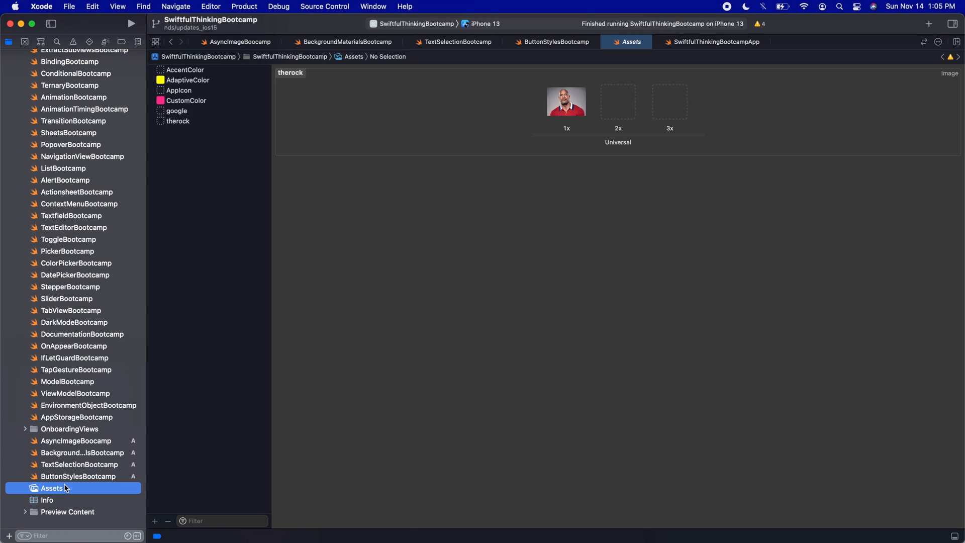
Set AccentColor to orange using the Attributes inspector's color panel, then return to the code.
{"action": "left_click", "coordinate": [184, 69]}
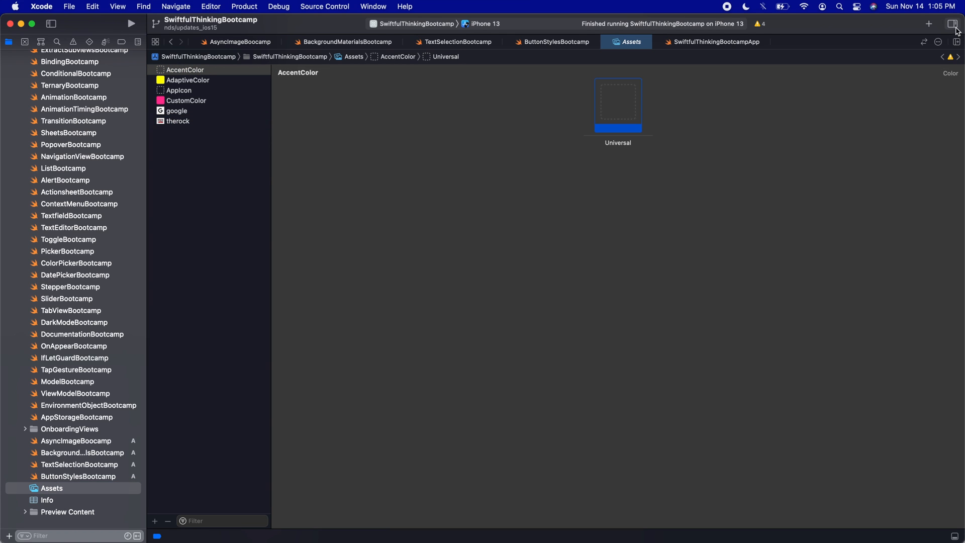
{"action": "left_click", "coordinate": [956, 24]}
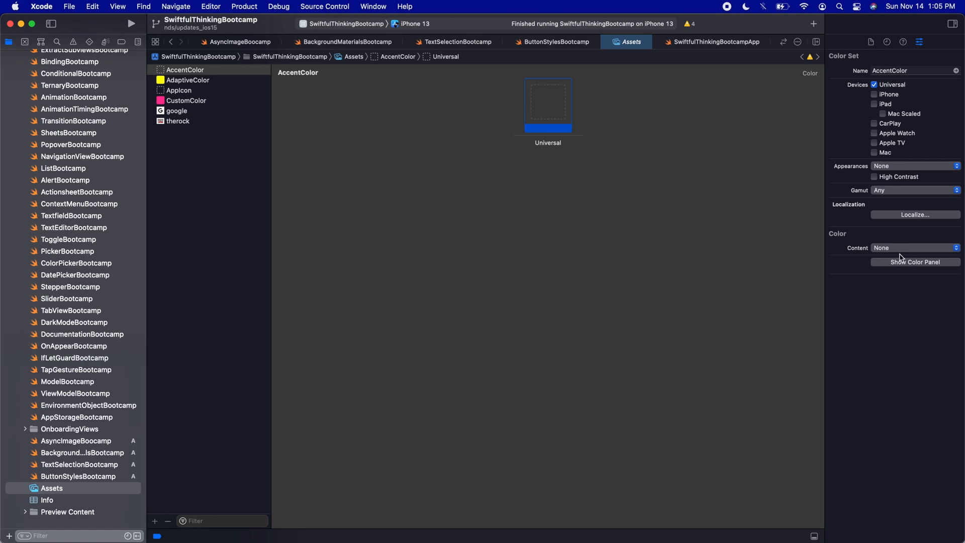
{"action": "left_click", "coordinate": [915, 261]}
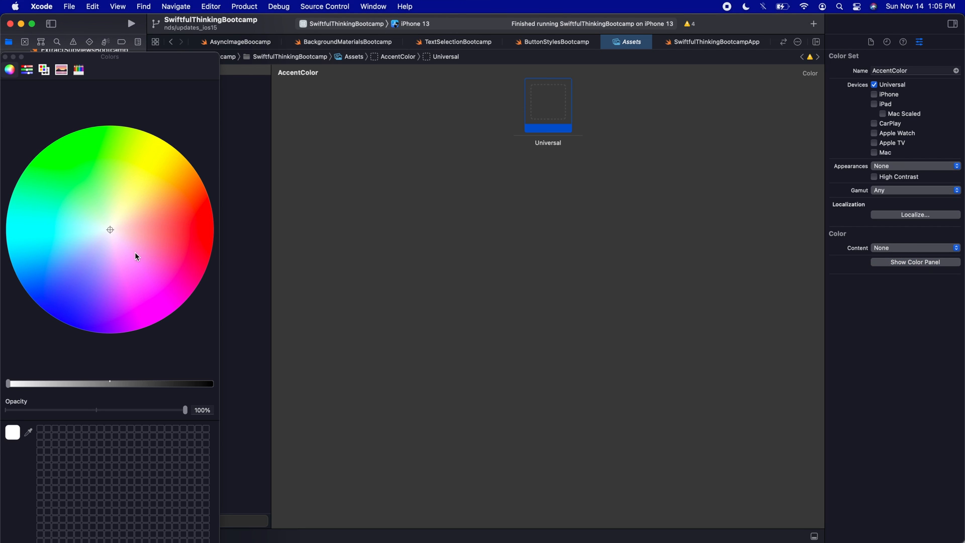
{"action": "left_click", "coordinate": [204, 230]}
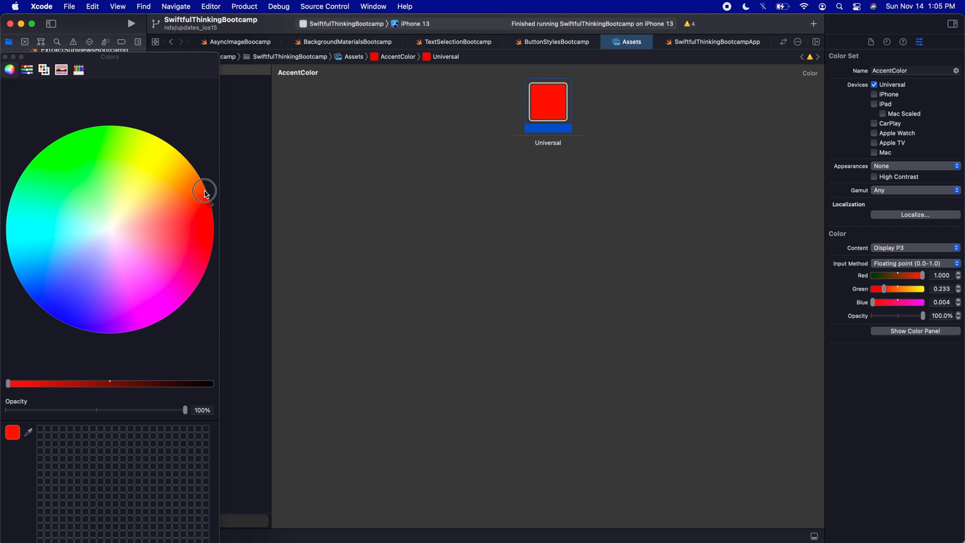
{"action": "left_click", "coordinate": [206, 189]}
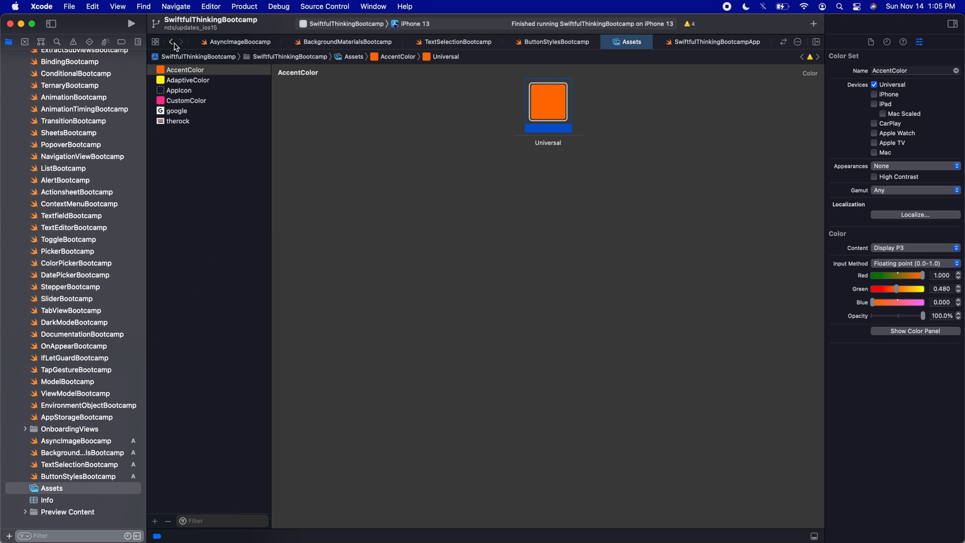
{"action": "left_click", "coordinate": [551, 42]}
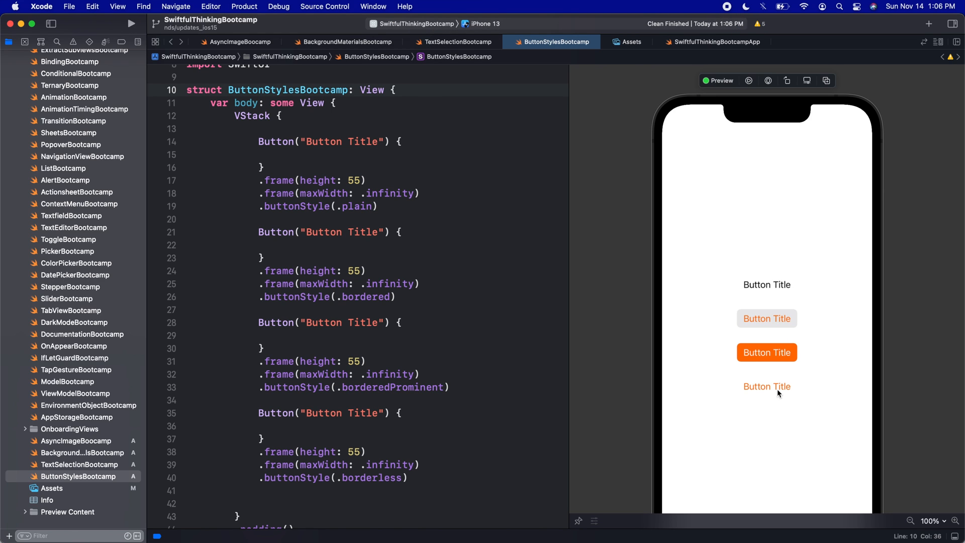
{"action": "mouse_move", "coordinate": [784, 378]}
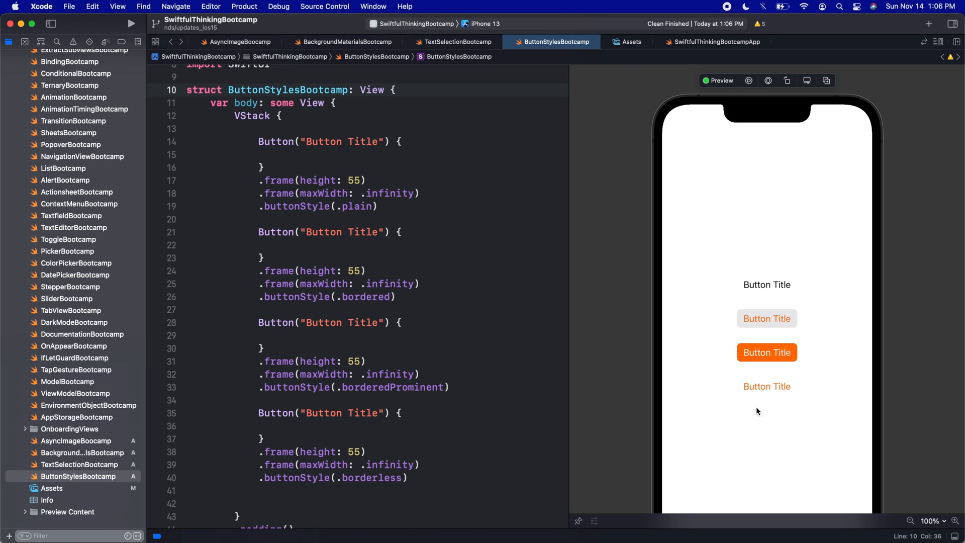
{"action": "mouse_move", "coordinate": [785, 352]}
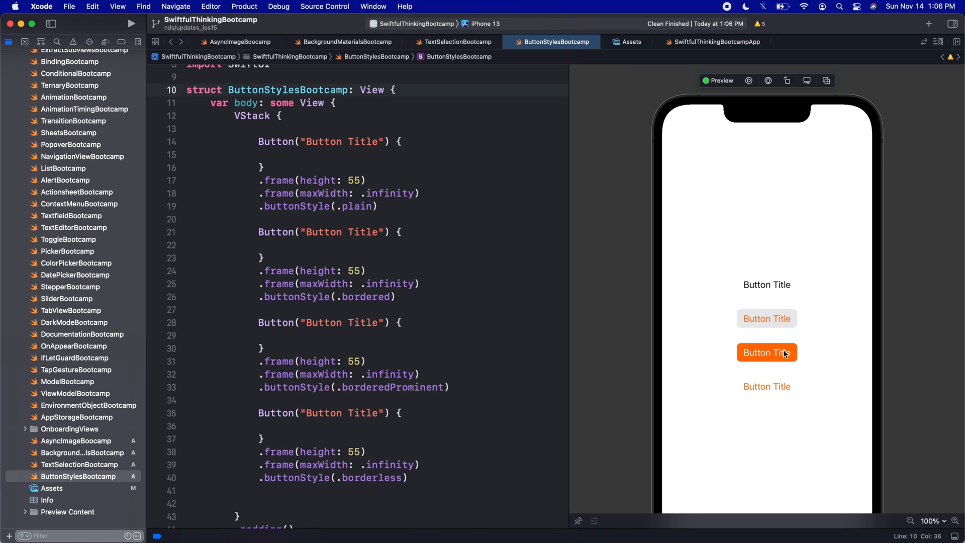
{"action": "mouse_move", "coordinate": [771, 413]}
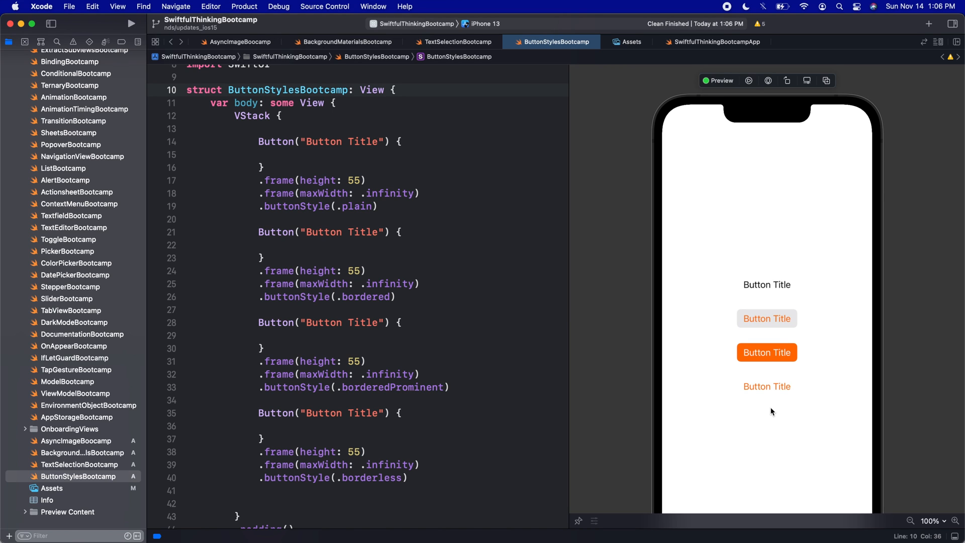
{"action": "left_click", "coordinate": [197, 219]}
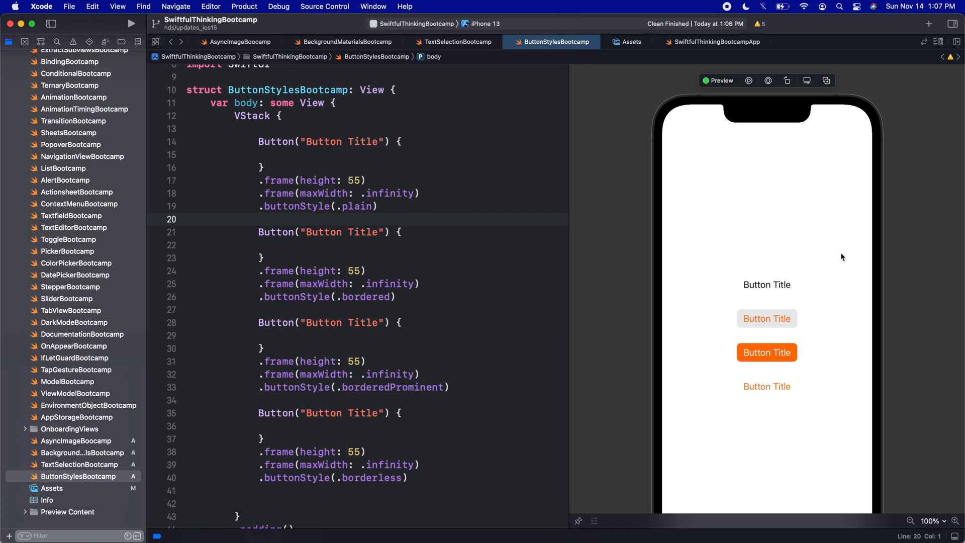
Set the preview's Color Scheme modifier to Dark.
{"action": "left_click", "coordinate": [806, 80]}
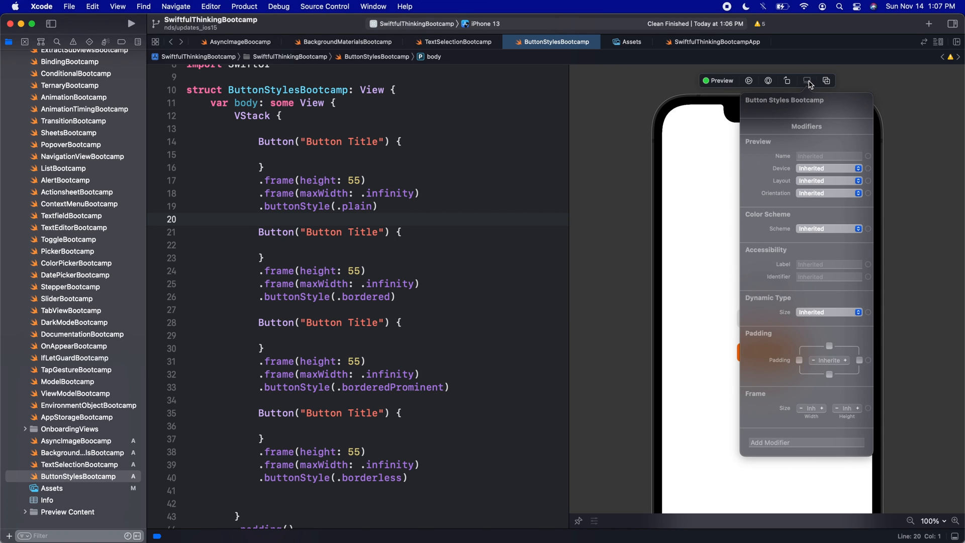
{"action": "left_click", "coordinate": [828, 228]}
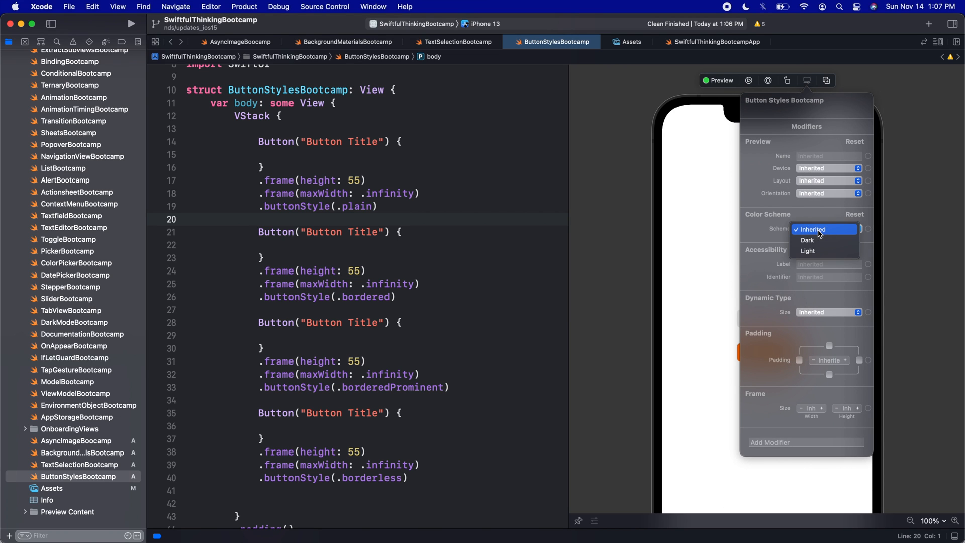
{"action": "left_click", "coordinate": [808, 240]}
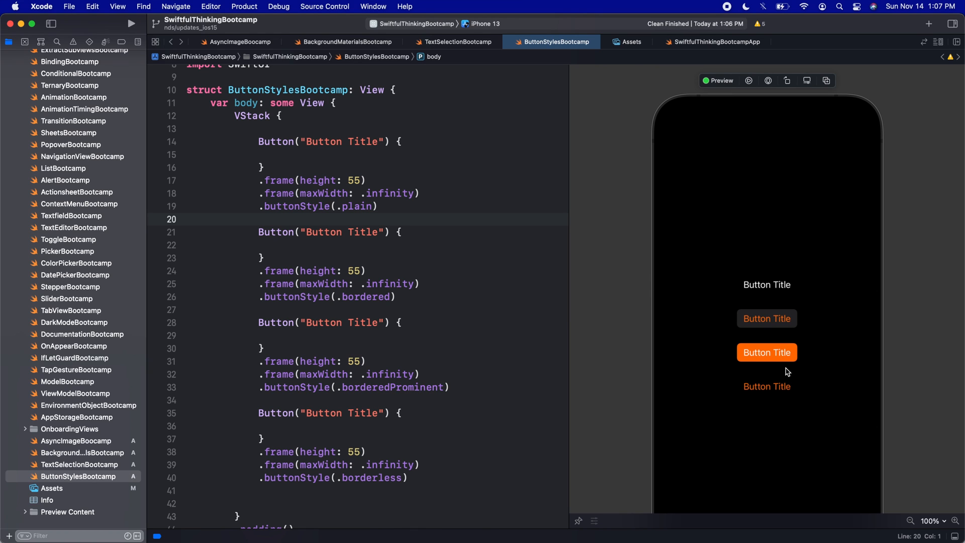
{"action": "mouse_move", "coordinate": [803, 344]}
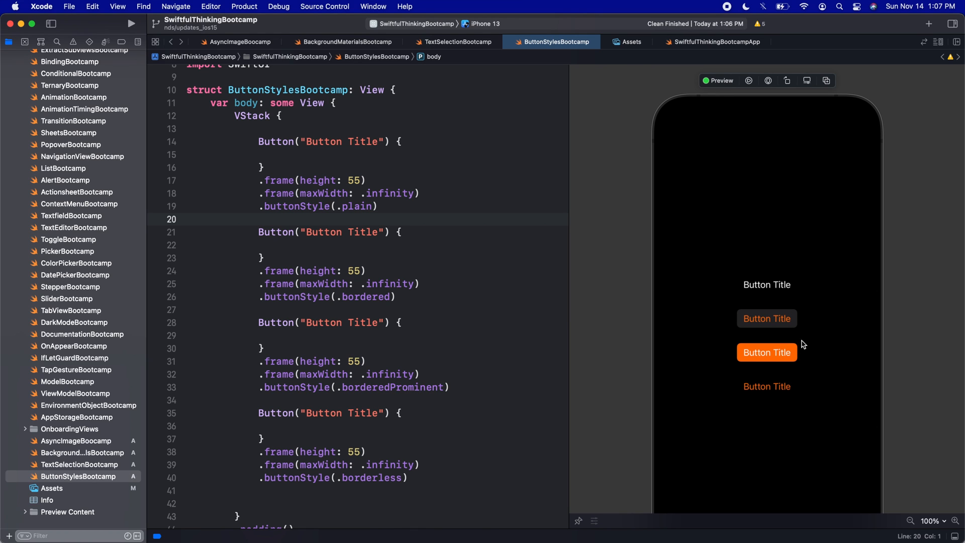
{"action": "mouse_move", "coordinate": [797, 320]}
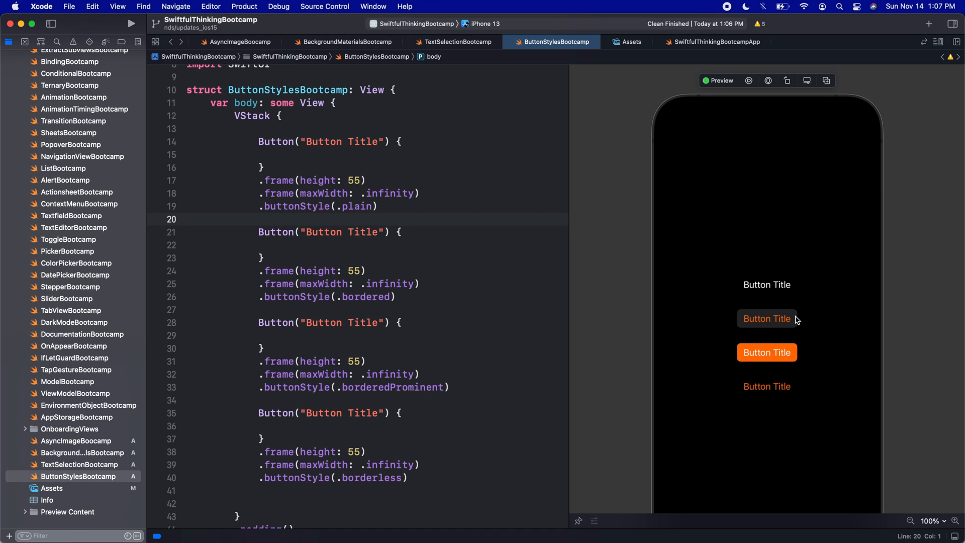
{"action": "mouse_move", "coordinate": [796, 313]}
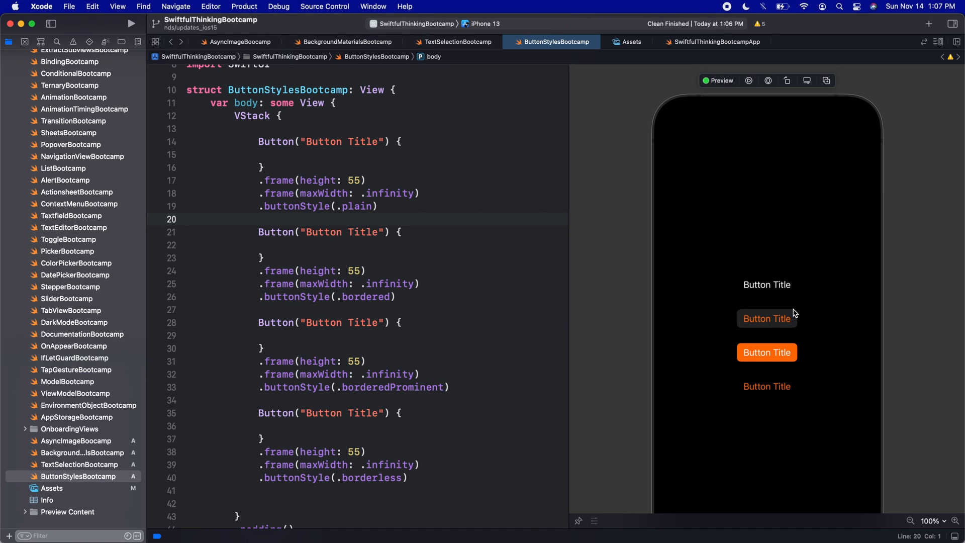
{"action": "mouse_move", "coordinate": [796, 319]}
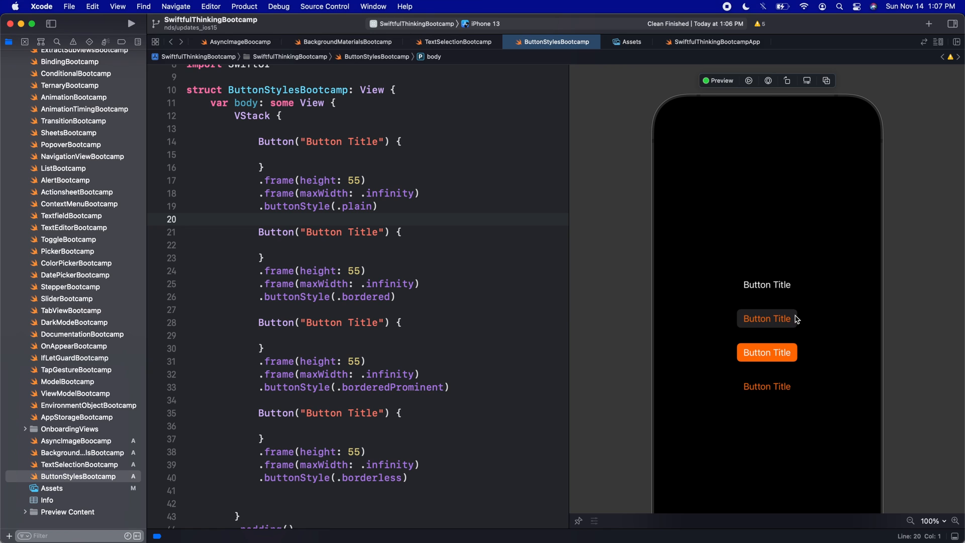
{"action": "mouse_move", "coordinate": [797, 321]}
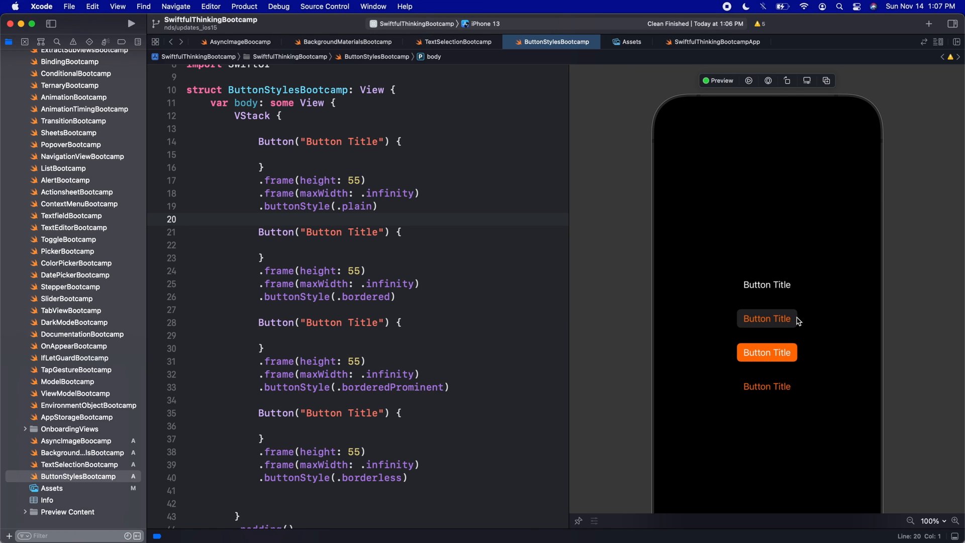
{"action": "mouse_move", "coordinate": [865, 308]}
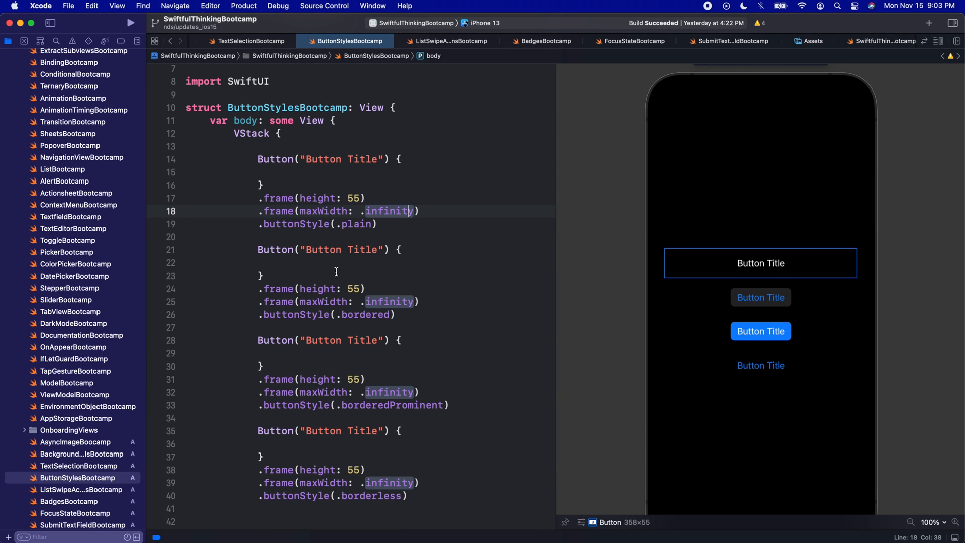
{"action": "mouse_move", "coordinate": [320, 223]}
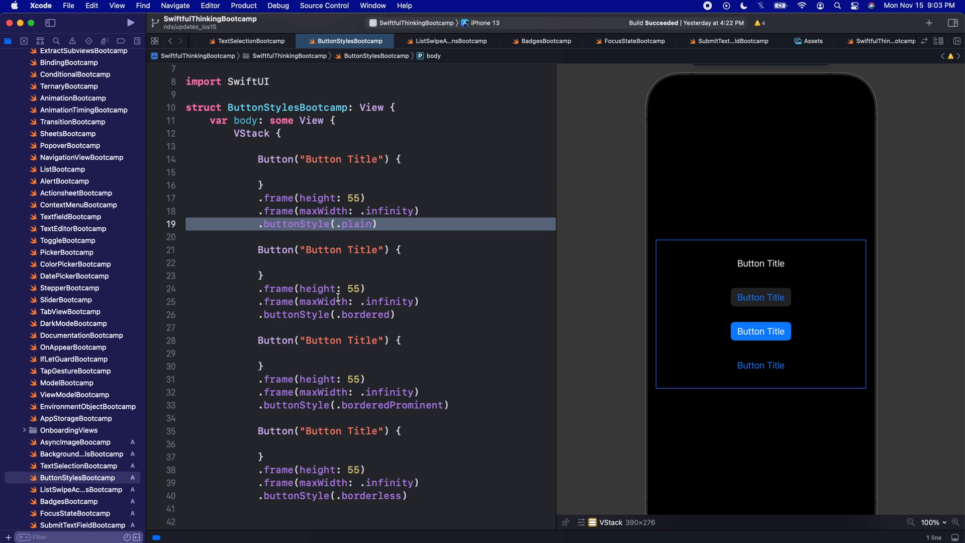
{"action": "type", "text": "con"}
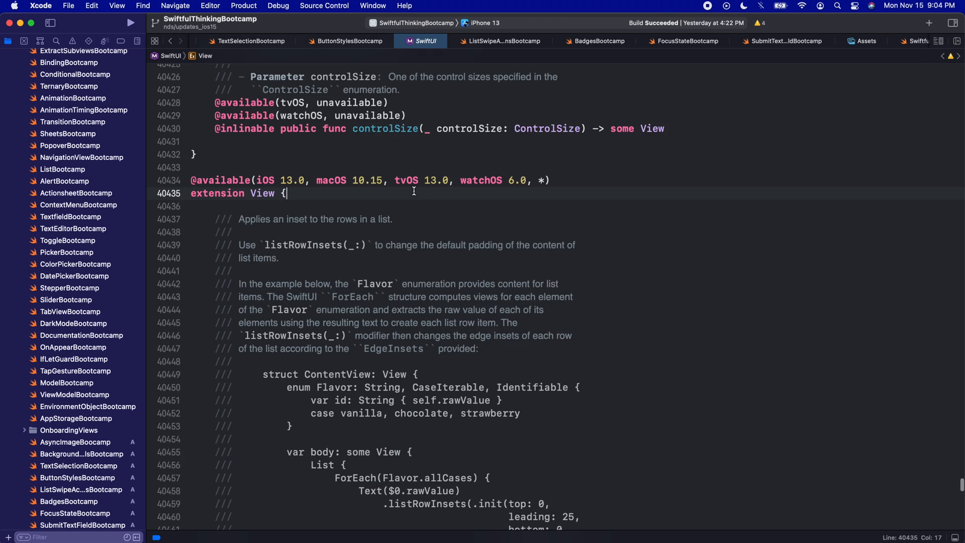
Check controlSize's iOS 15 requirement, add .controlSize(.large) to the button, and resume the preview.
{"action": "double_click", "coordinate": [384, 430]}
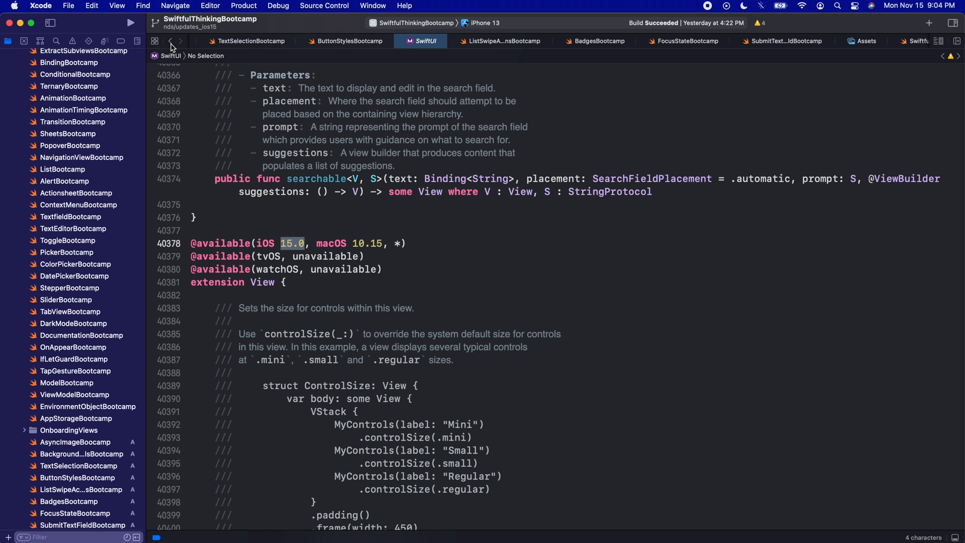
{"action": "left_click", "coordinate": [345, 41]}
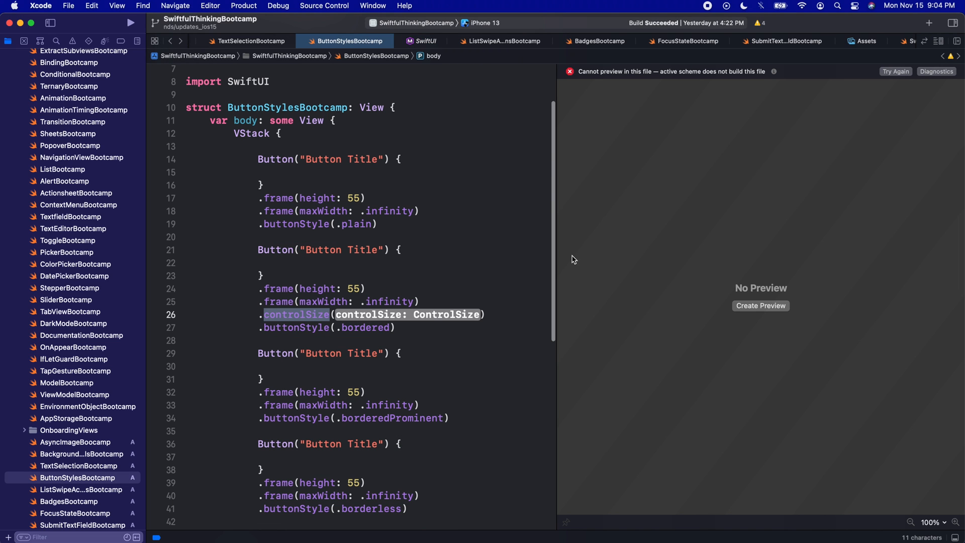
{"action": "double_click", "coordinate": [386, 315]}
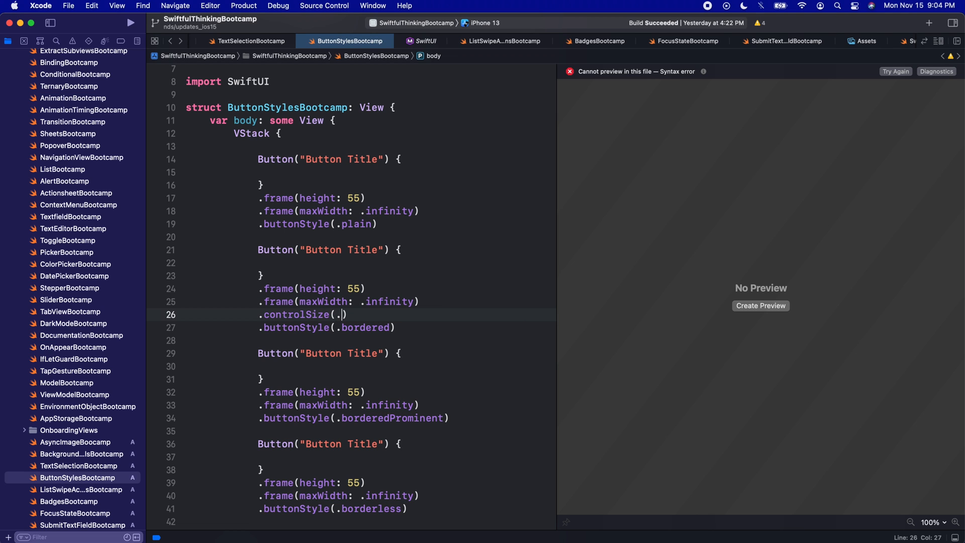
{"action": "type", "text": "."}
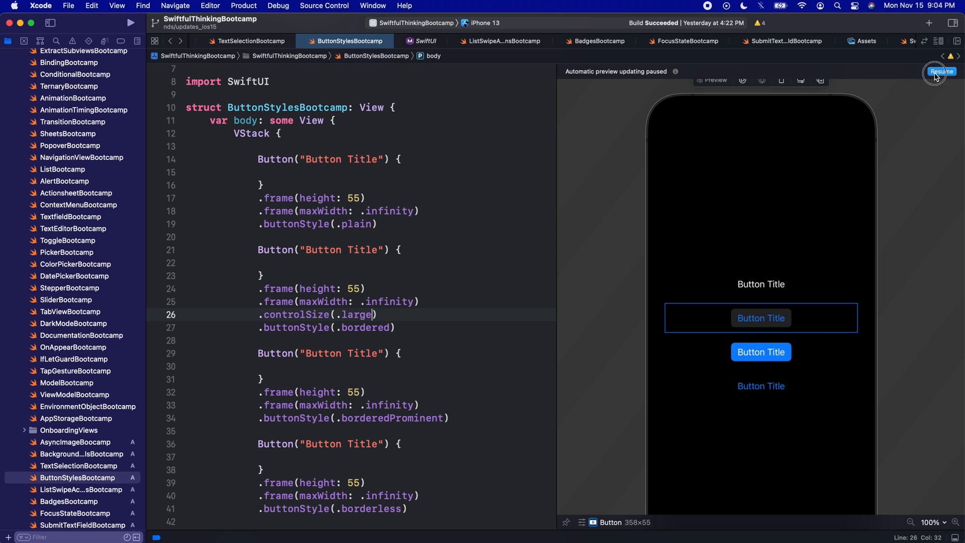
{"action": "left_click", "coordinate": [935, 71]}
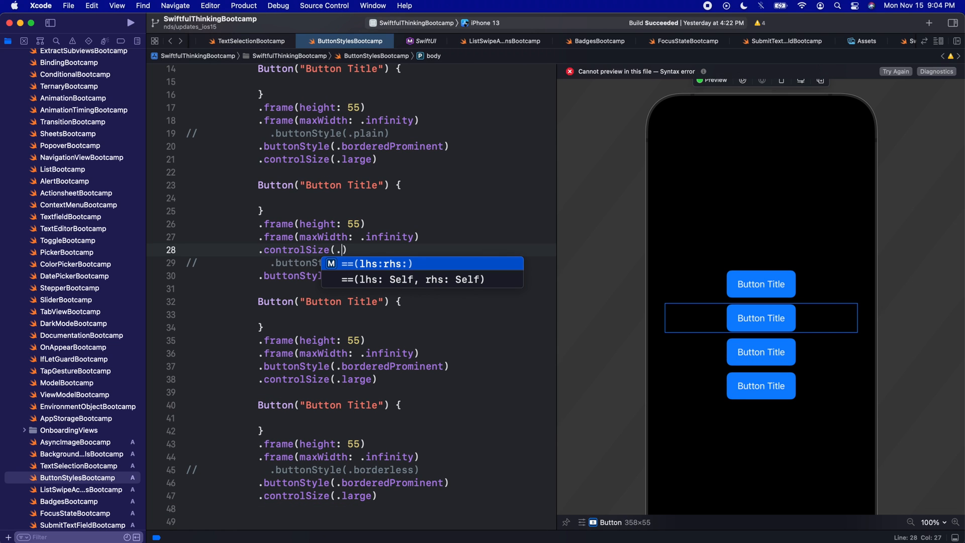
Give the second button a .regular control size, completing the large-regular-small-mini sequence.
{"action": "type", "text": "regular"}
{"action": "left_click", "coordinate": [318, 379]}
{"action": "type", "text": "small"}
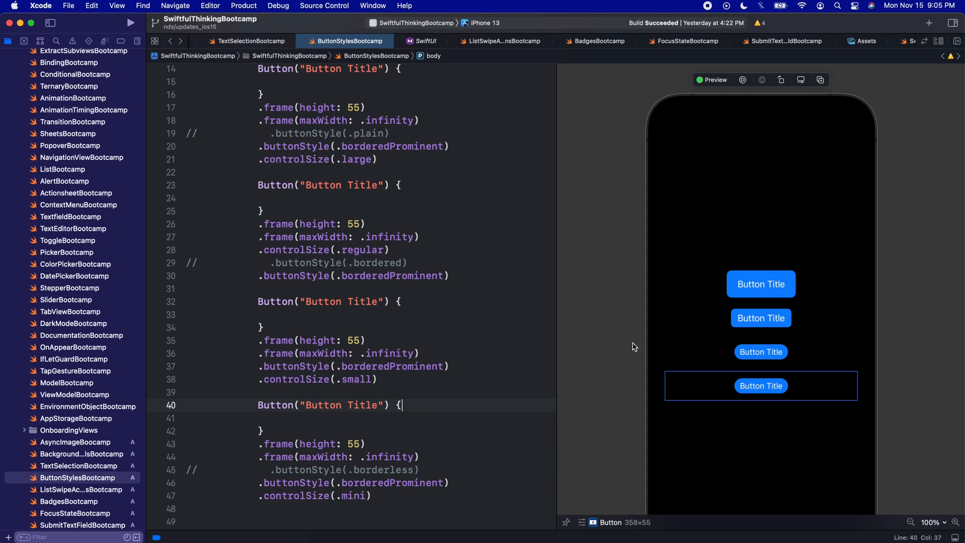
{"action": "mouse_move", "coordinate": [797, 357]}
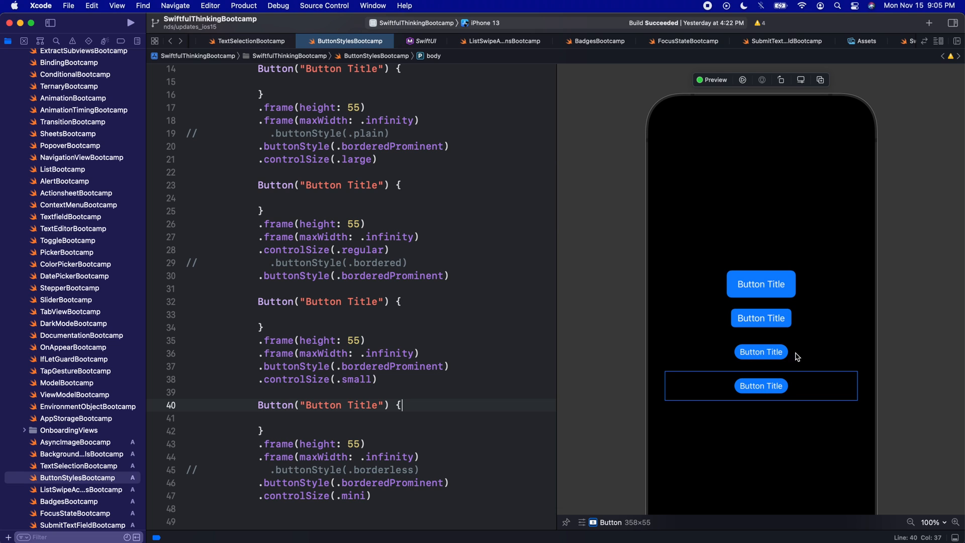
{"action": "mouse_move", "coordinate": [759, 393]}
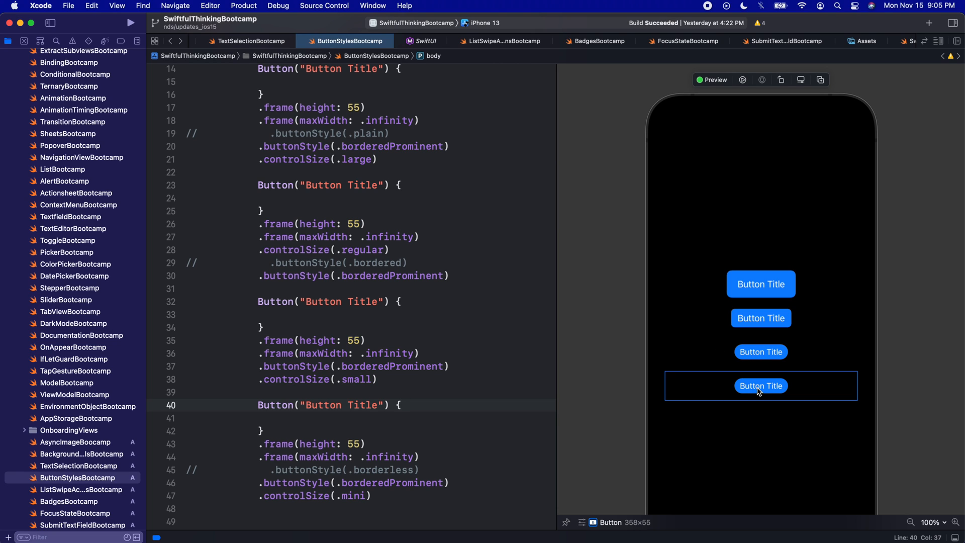
{"action": "mouse_move", "coordinate": [772, 364]}
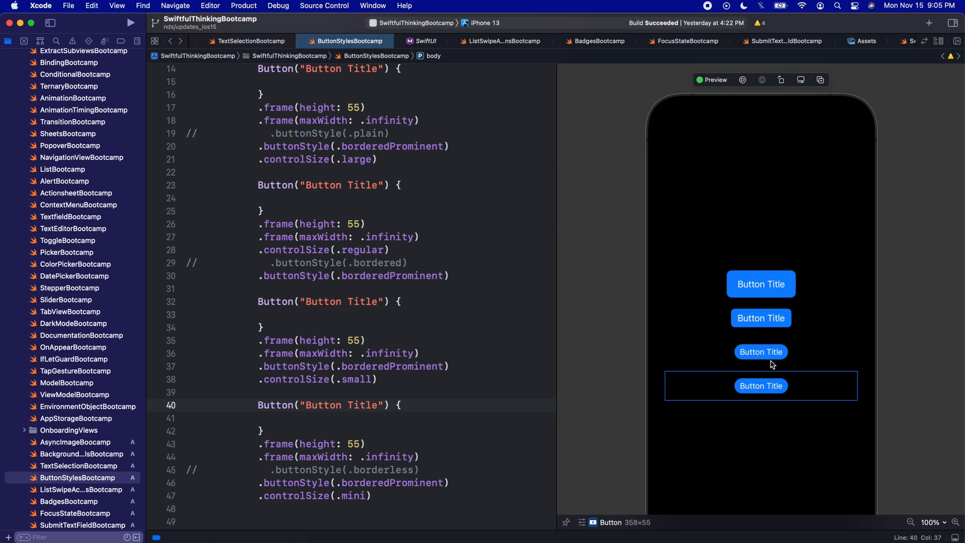
{"action": "left_click", "coordinate": [402, 406]}
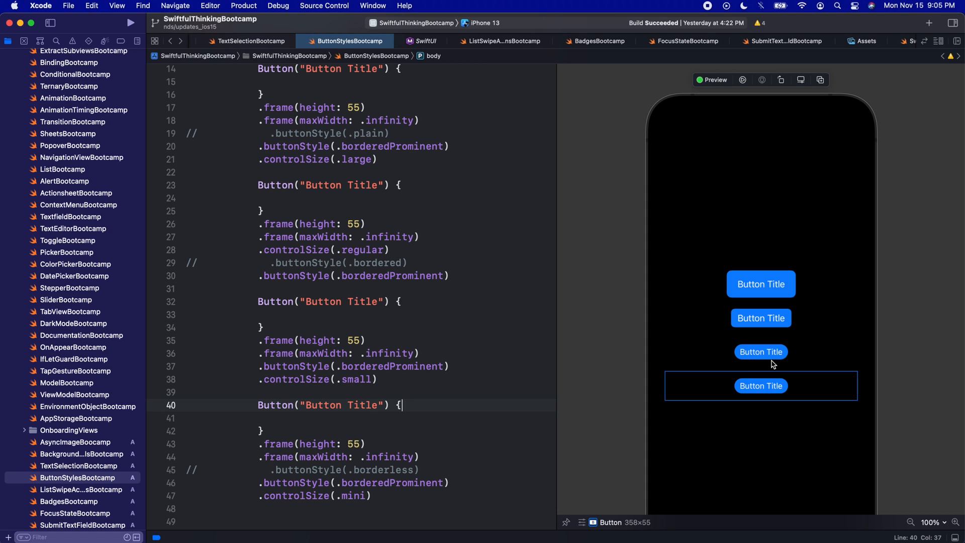
{"action": "mouse_move", "coordinate": [803, 375]}
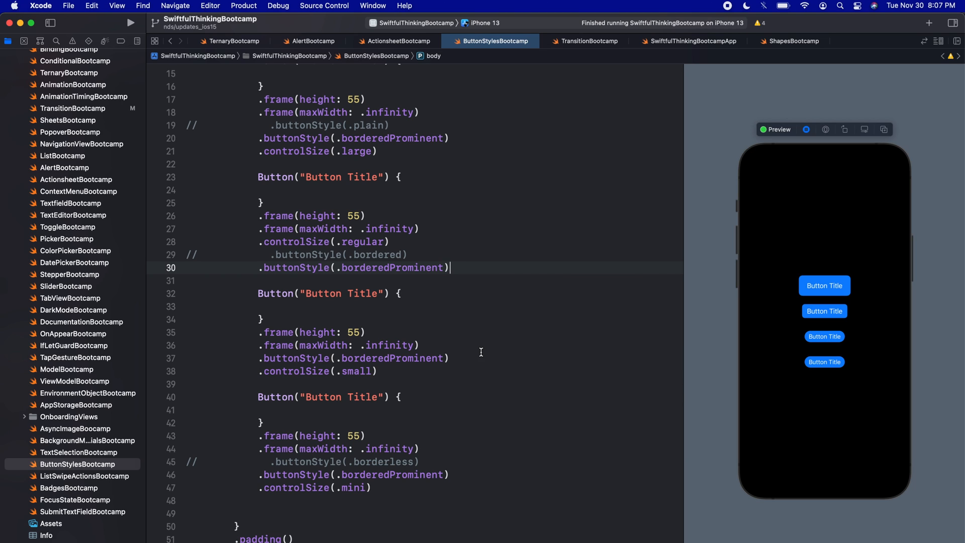
{"action": "mouse_move", "coordinate": [411, 398]}
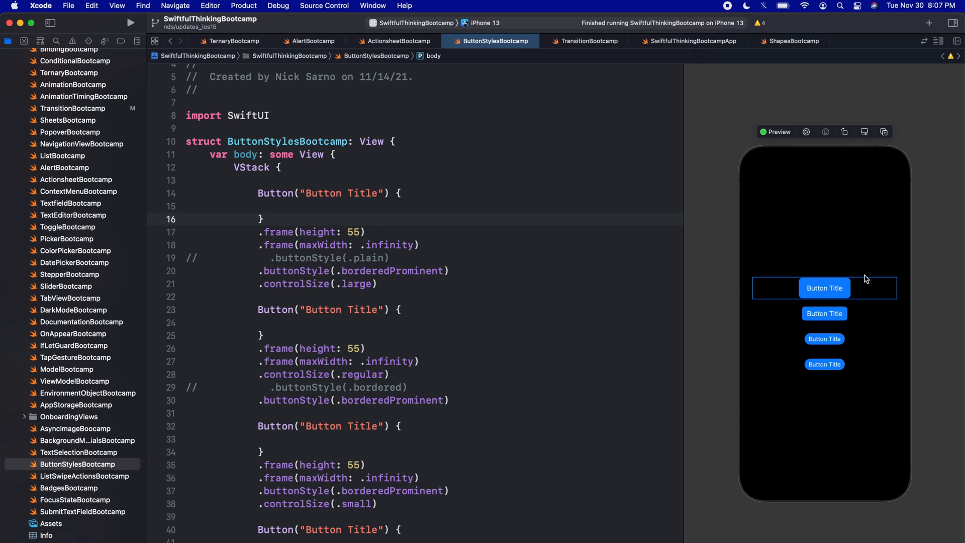
{"action": "mouse_move", "coordinate": [771, 280]}
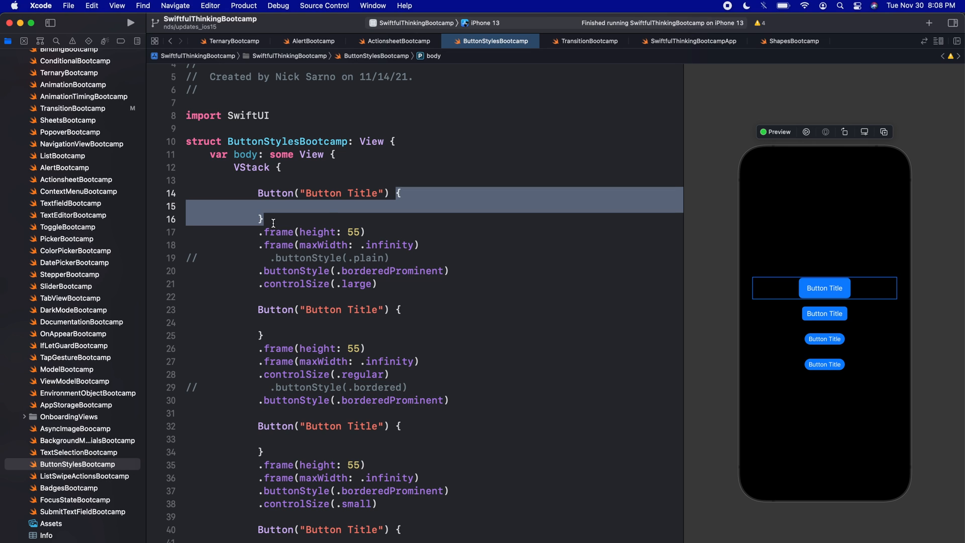
{"action": "double_click", "coordinate": [275, 193]}
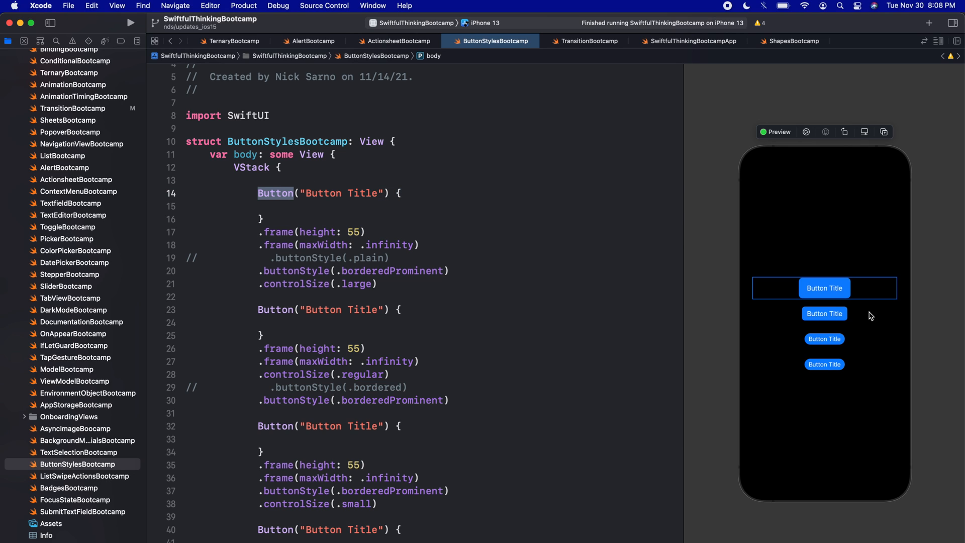
{"action": "mouse_move", "coordinate": [760, 280]}
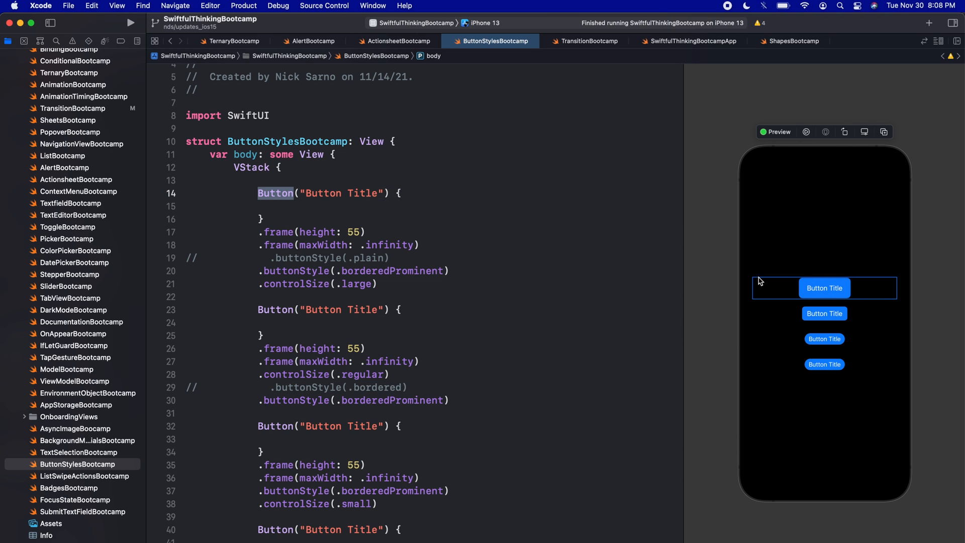
{"action": "double_click", "coordinate": [296, 284]}
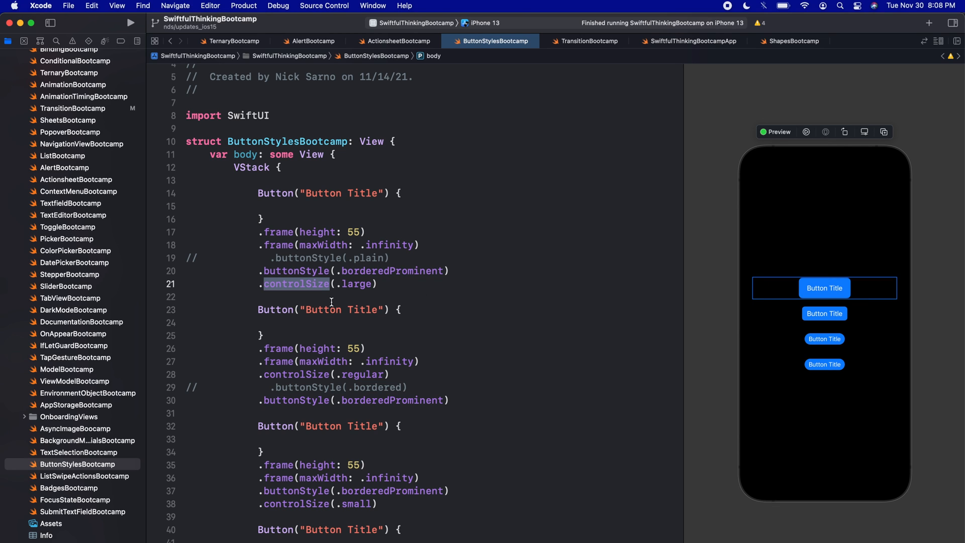
{"action": "mouse_move", "coordinate": [311, 287]}
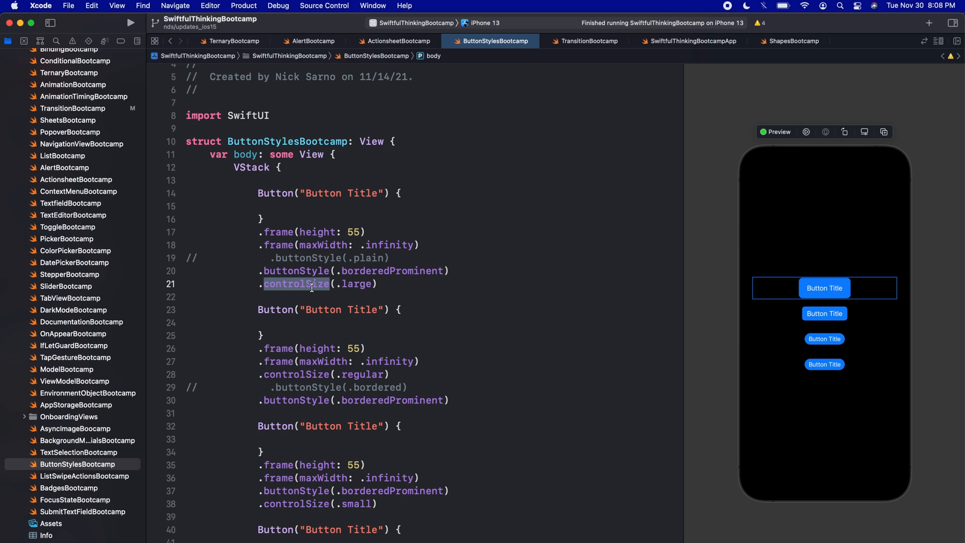
{"action": "mouse_move", "coordinate": [830, 292]}
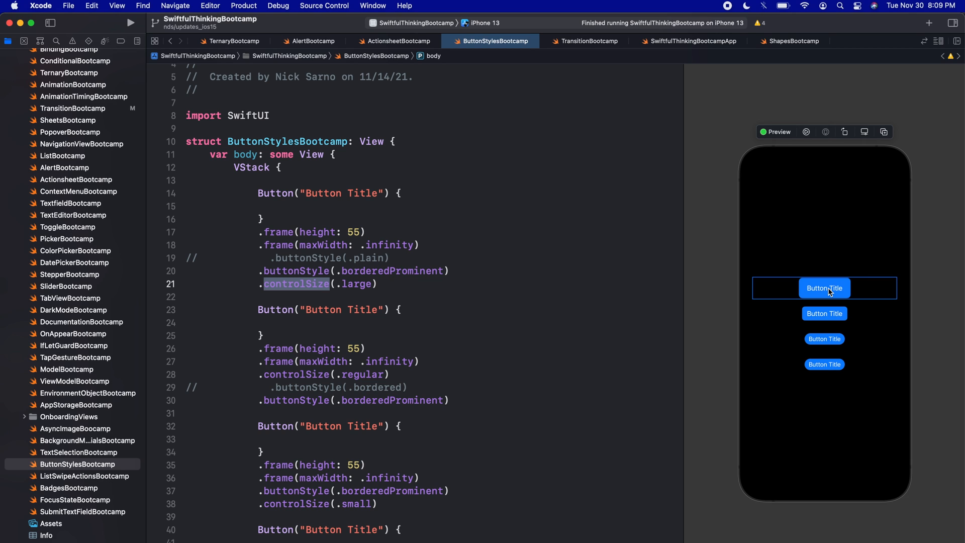
{"action": "mouse_move", "coordinate": [831, 296]}
{"action": "type", "text": "Text(\"Button "}
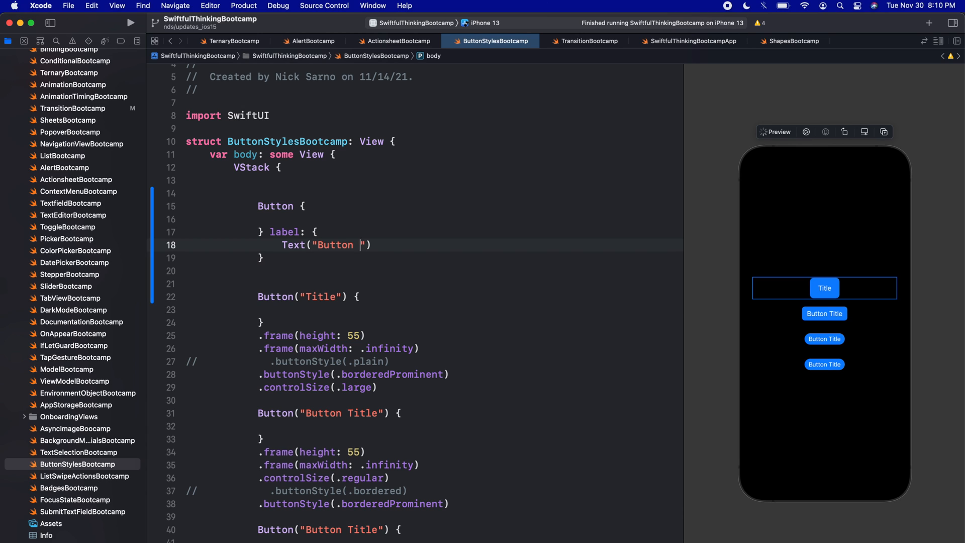
Write the label-closure Button with 'Button Title' text, then highlight its Button keyword and label parameter.
{"action": "type", "text": "Title"}
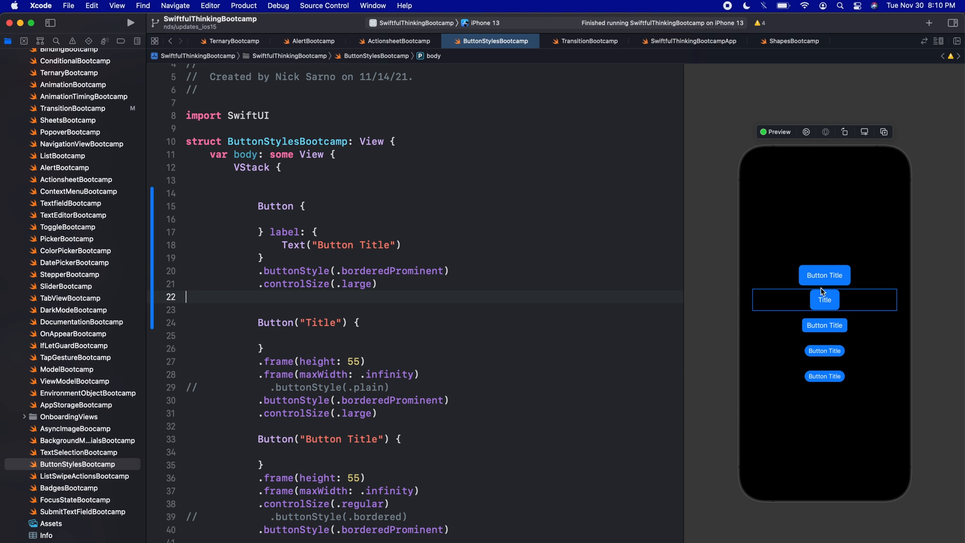
{"action": "type", "text": "Button"}
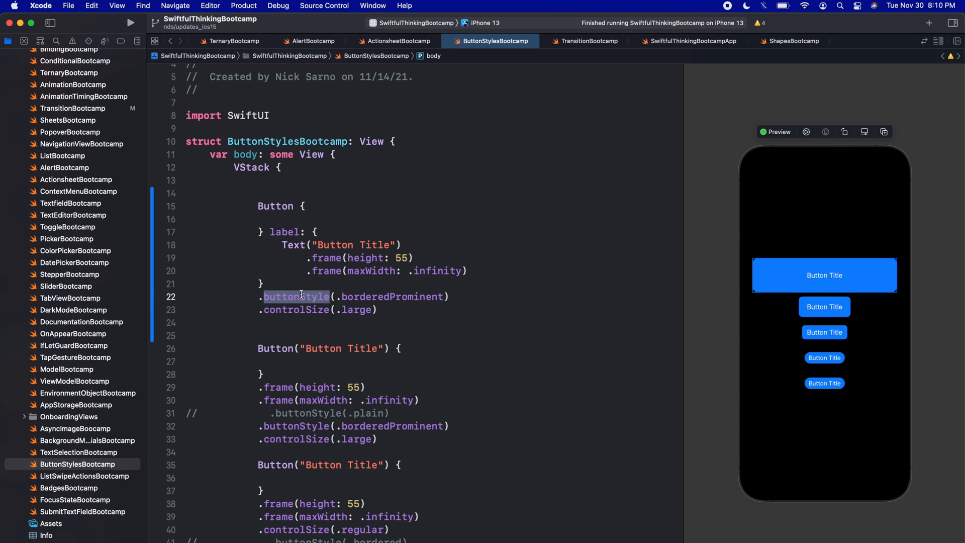
{"action": "mouse_move", "coordinate": [274, 278]}
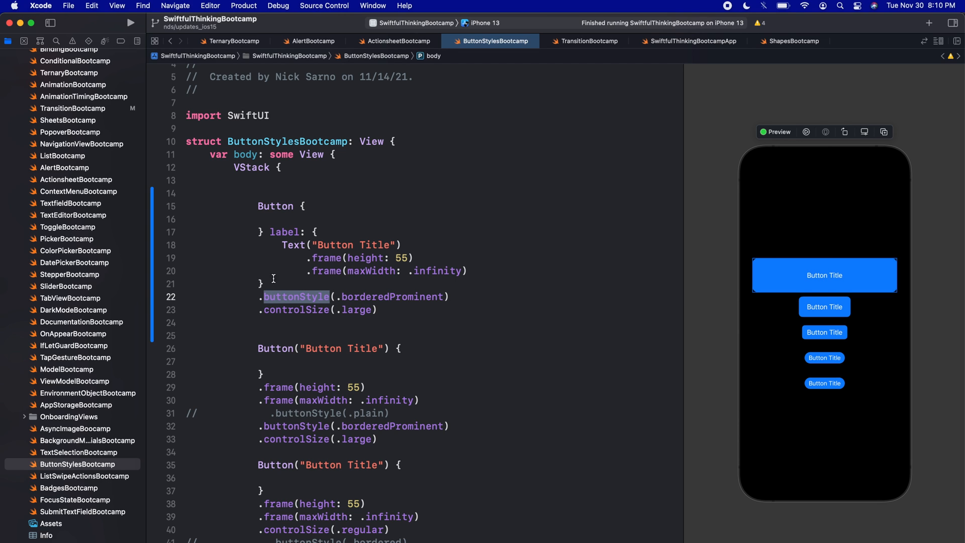
{"action": "double_click", "coordinate": [275, 206]}
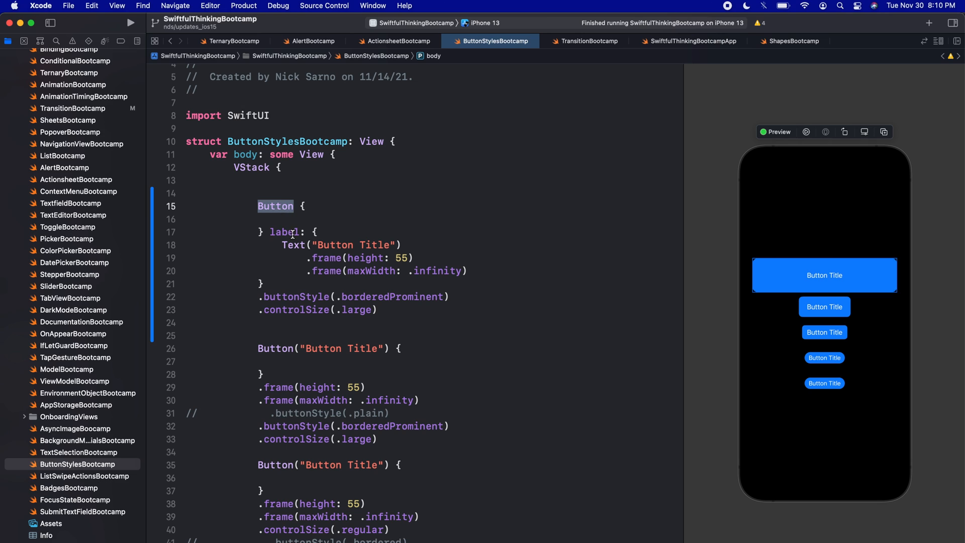
{"action": "double_click", "coordinate": [284, 232]}
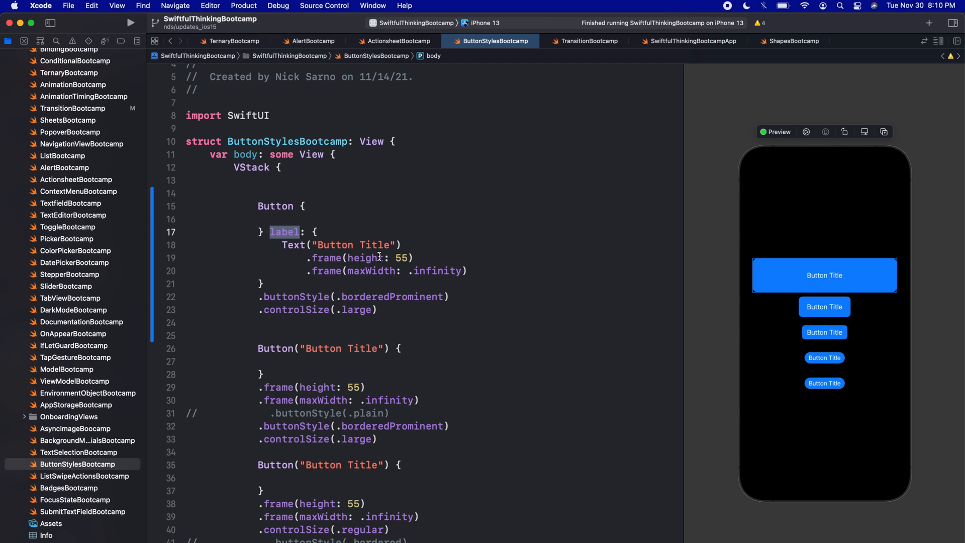
{"action": "mouse_move", "coordinate": [325, 362]}
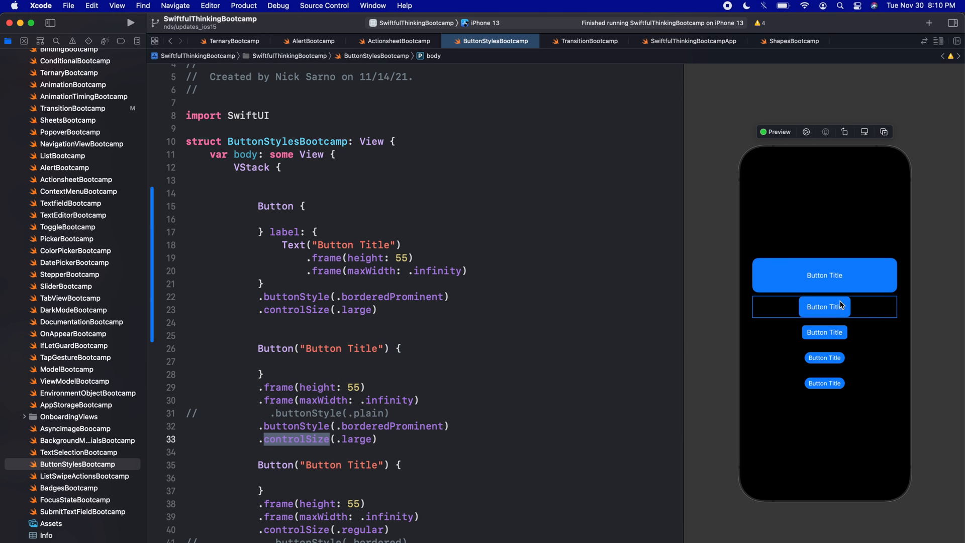
{"action": "mouse_move", "coordinate": [853, 310]}
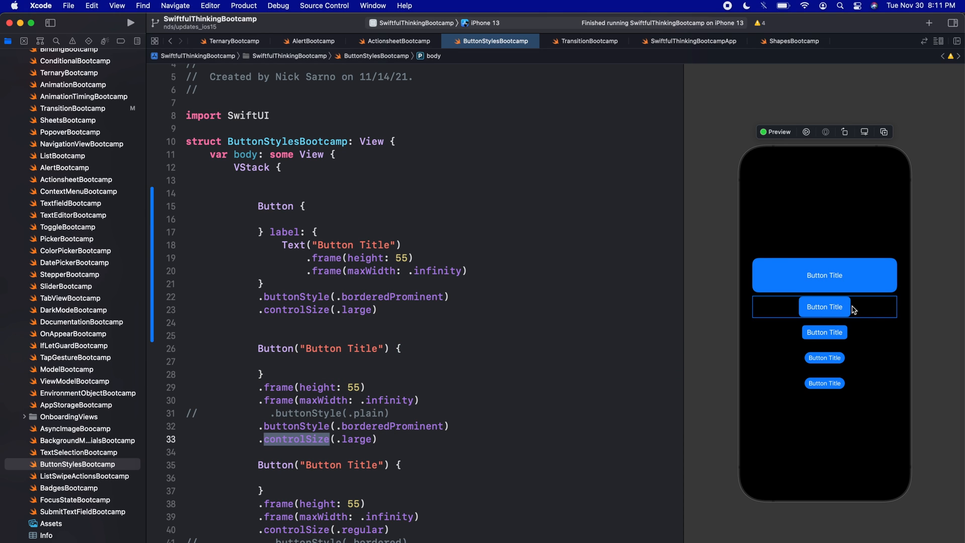
{"action": "mouse_move", "coordinate": [413, 286]}
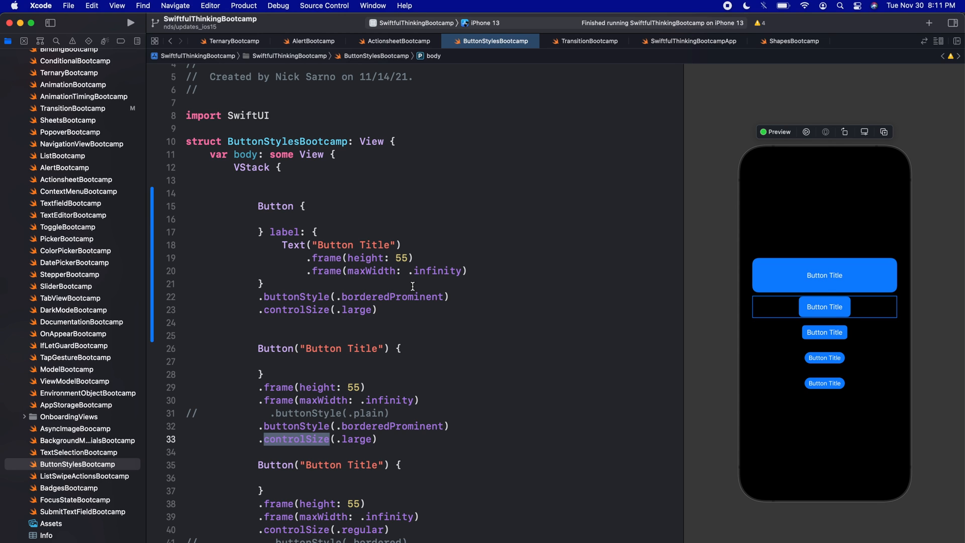
{"action": "double_click", "coordinate": [365, 258]}
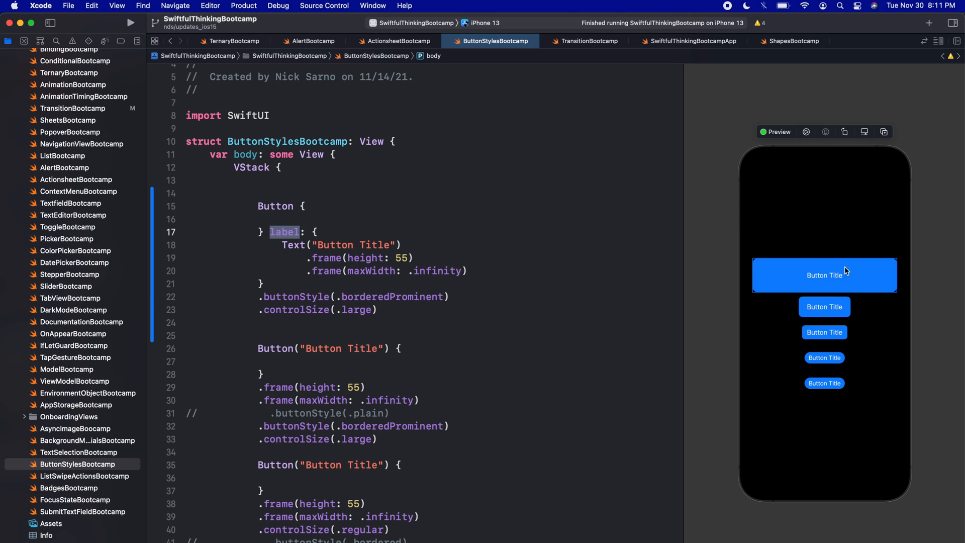
{"action": "mouse_move", "coordinate": [336, 274]}
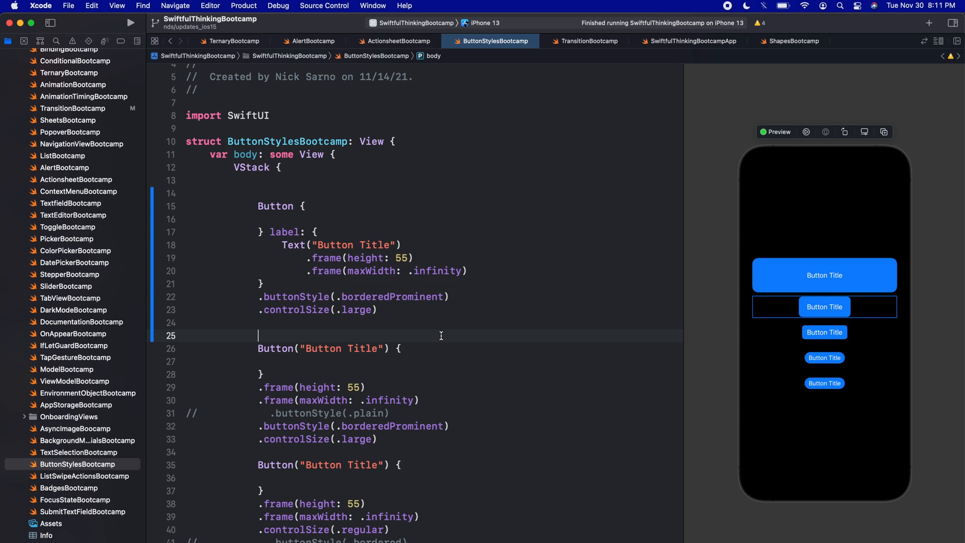
{"action": "mouse_move", "coordinate": [501, 305]}
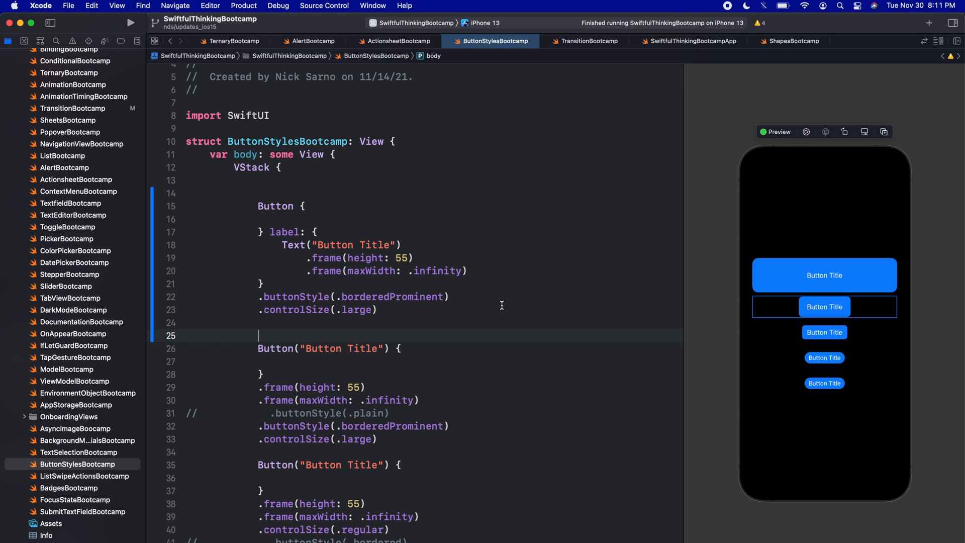
Add .buttonBorderShape(.roundedRectangle(radius: 20)) to the wide label-based button.
{"action": "type", "text": ".buttonBorderShape(shape: ButtonBorderShape"}
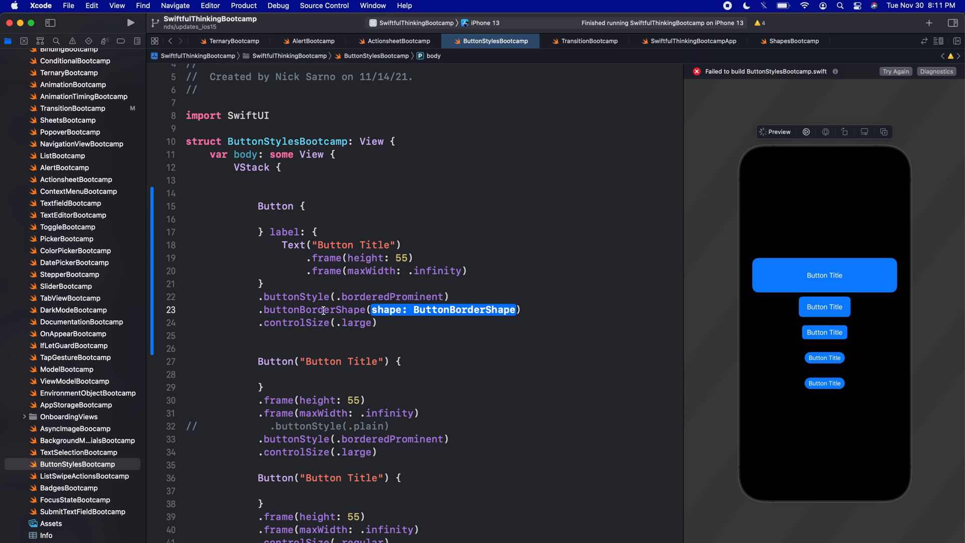
{"action": "type", "text": ".capsule"}
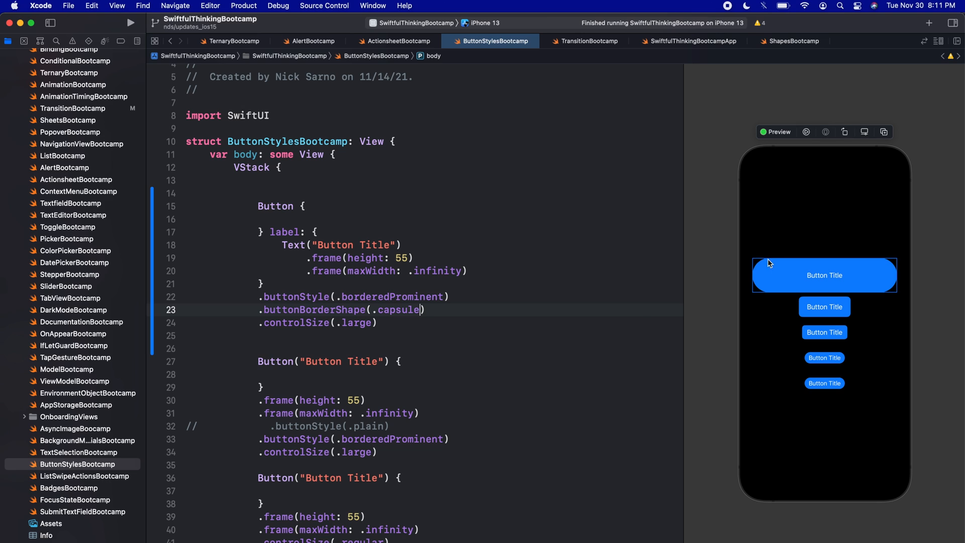
{"action": "mouse_move", "coordinate": [757, 267]}
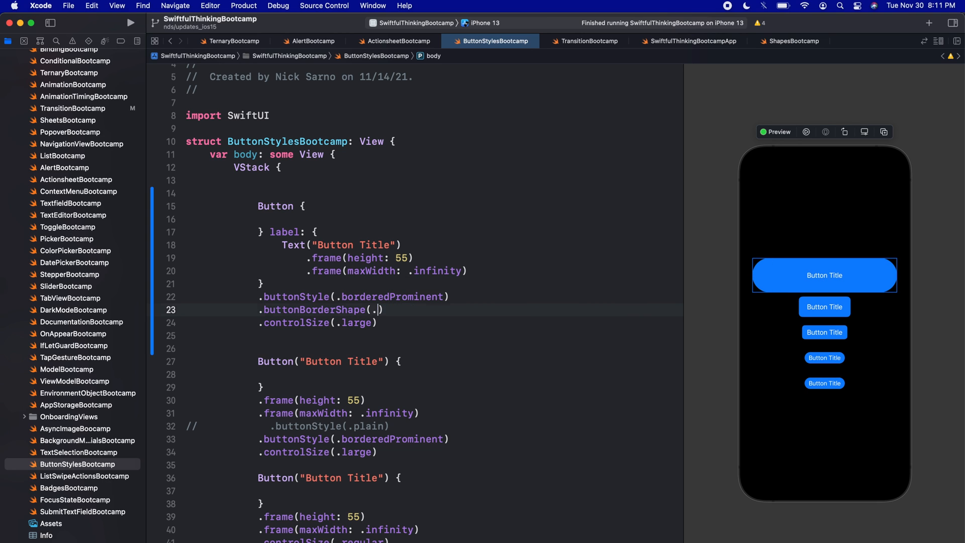
{"action": "type", "text": ".CGFloat"}
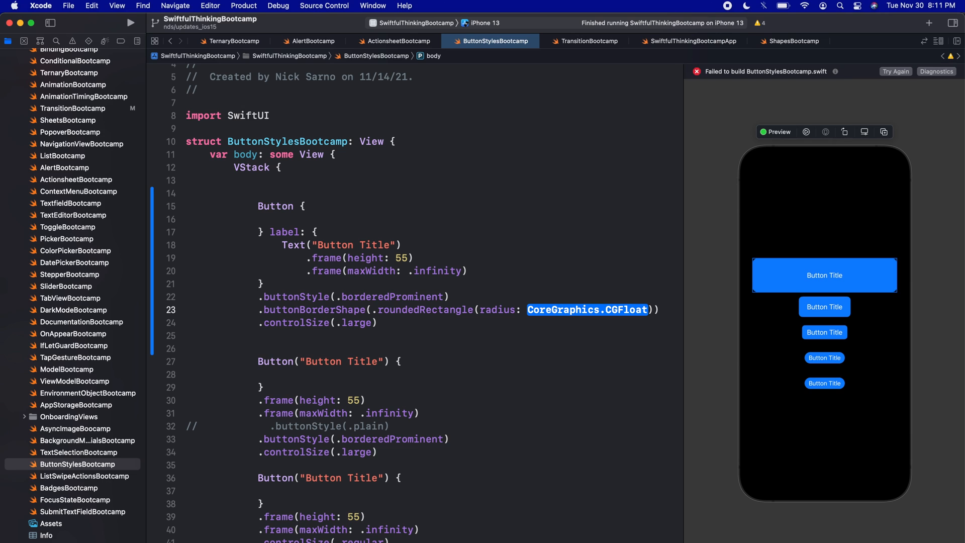
{"action": "type", "text": "20"}
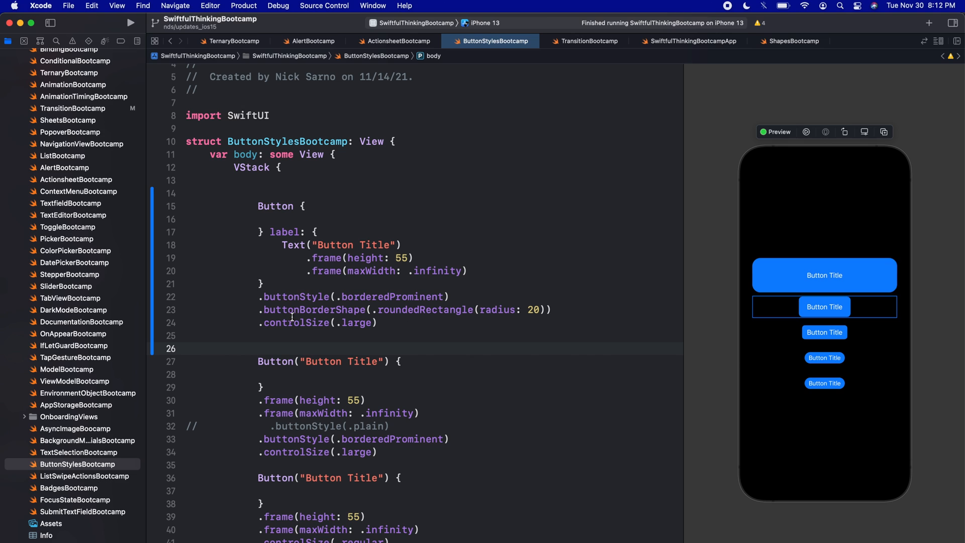
Highlight the label closure with its frames, the borderedProminent value and the buttonStyle modifier.
{"action": "left_click_drag", "start_coordinate": [313, 232], "coordinate": [260, 283]}
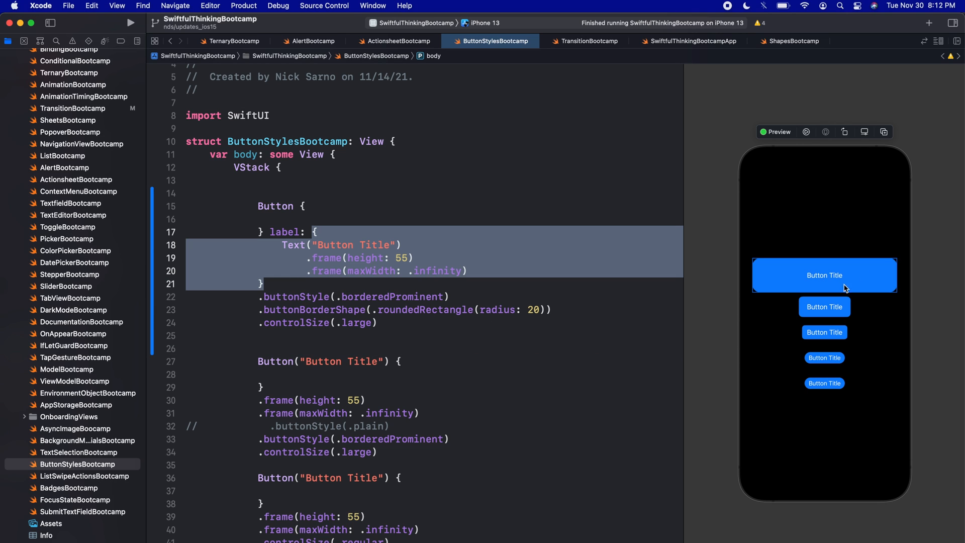
{"action": "mouse_move", "coordinate": [737, 282]}
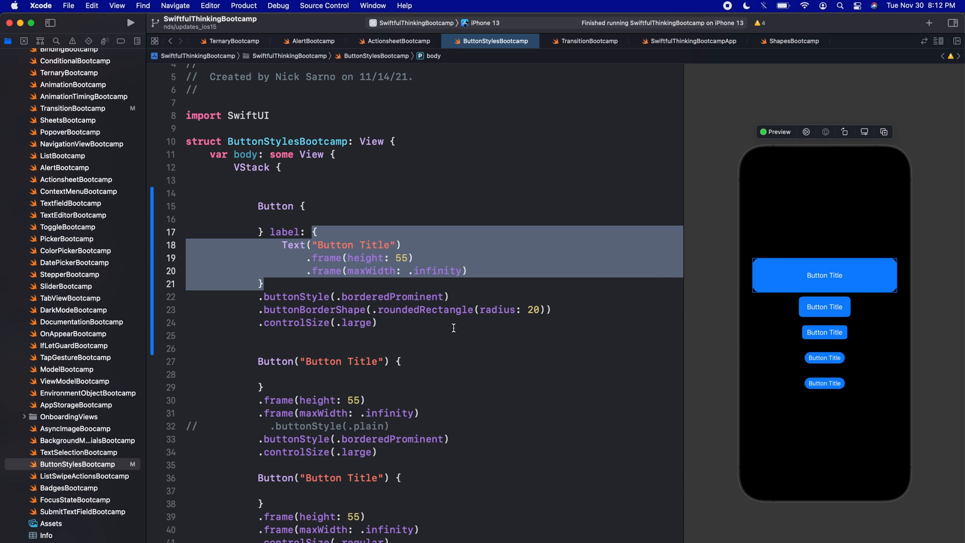
{"action": "double_click", "coordinate": [392, 297]}
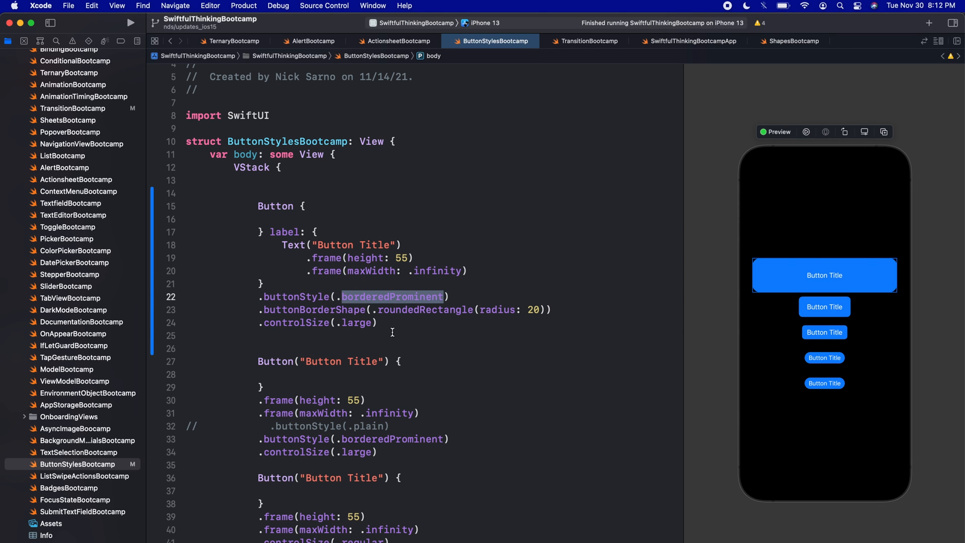
{"action": "double_click", "coordinate": [297, 296]}
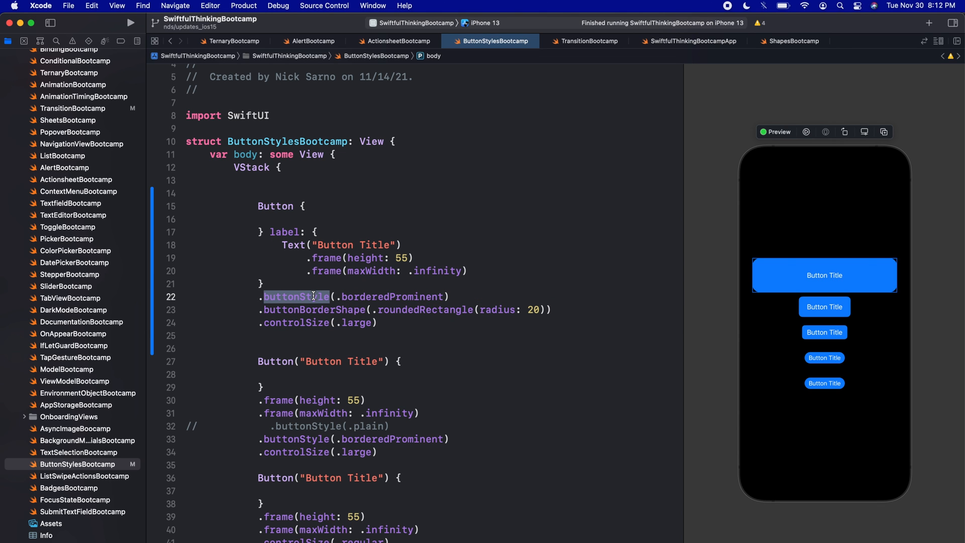